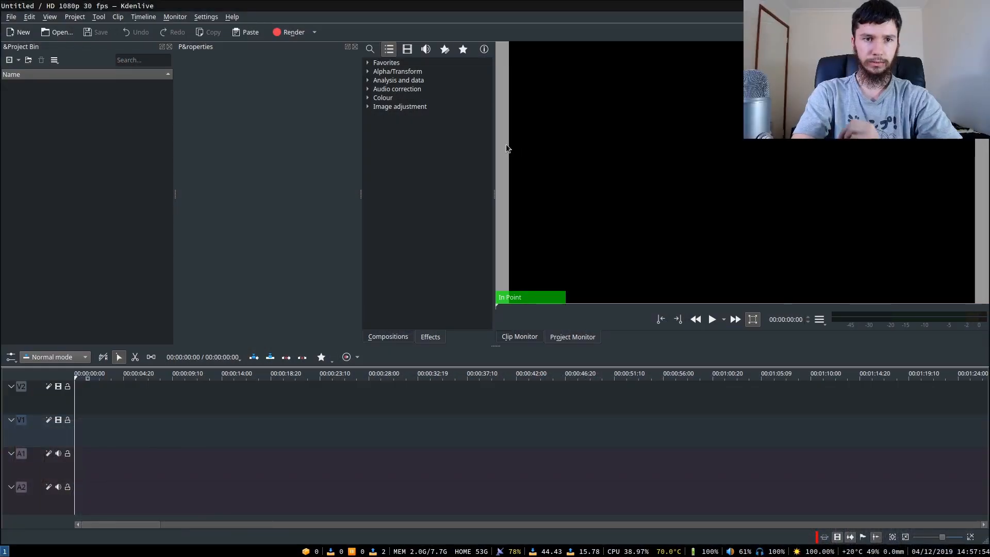
# - Browse the Timeline and Settings menus and dismiss them without changes
pyautogui.click(144, 17)
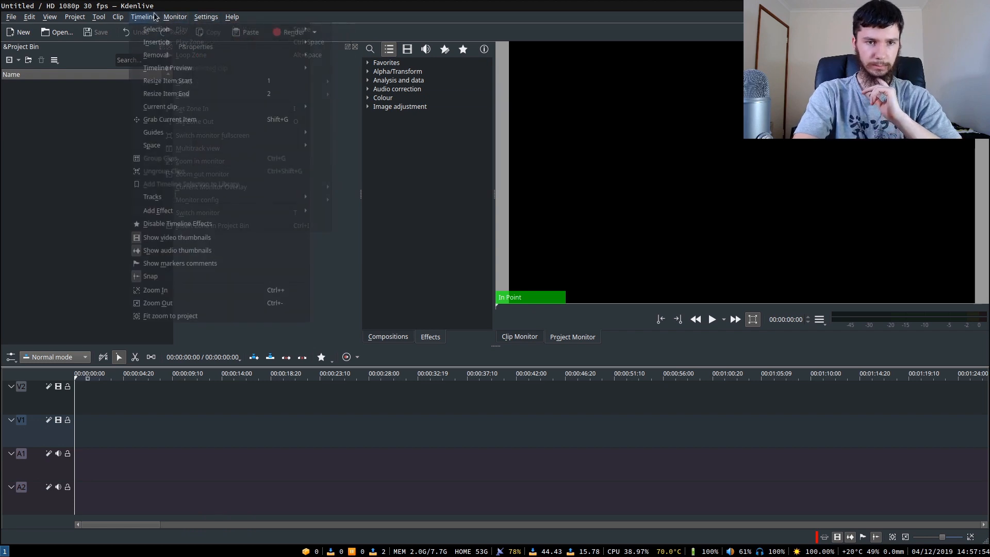
pyautogui.click(206, 17)
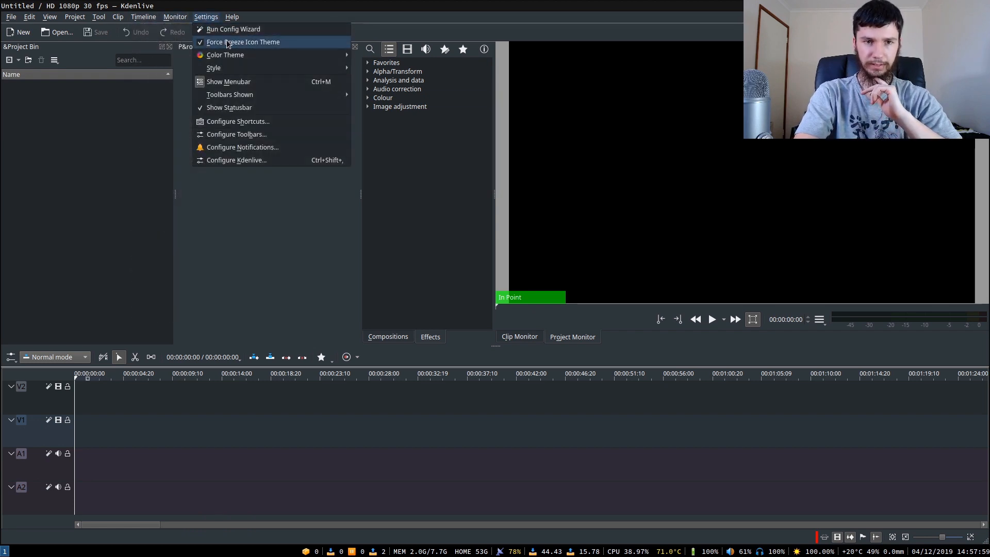
pyautogui.moveTo(225, 54)
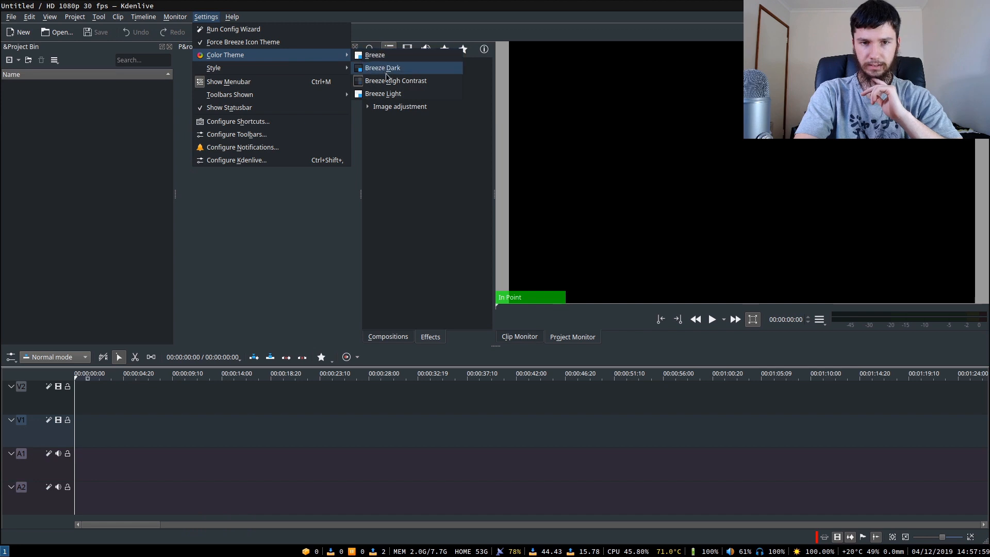
pyautogui.moveTo(213, 68)
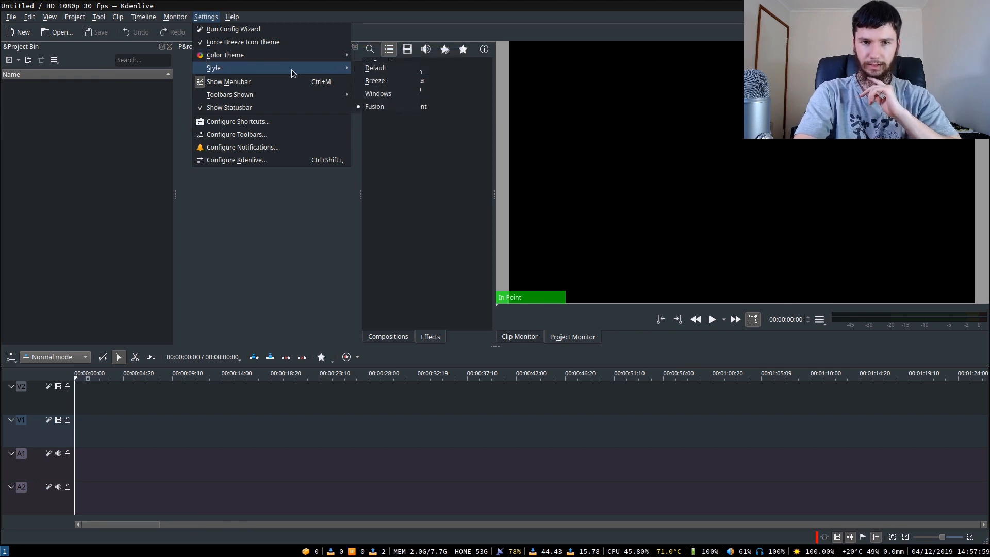
pyautogui.moveTo(290, 117)
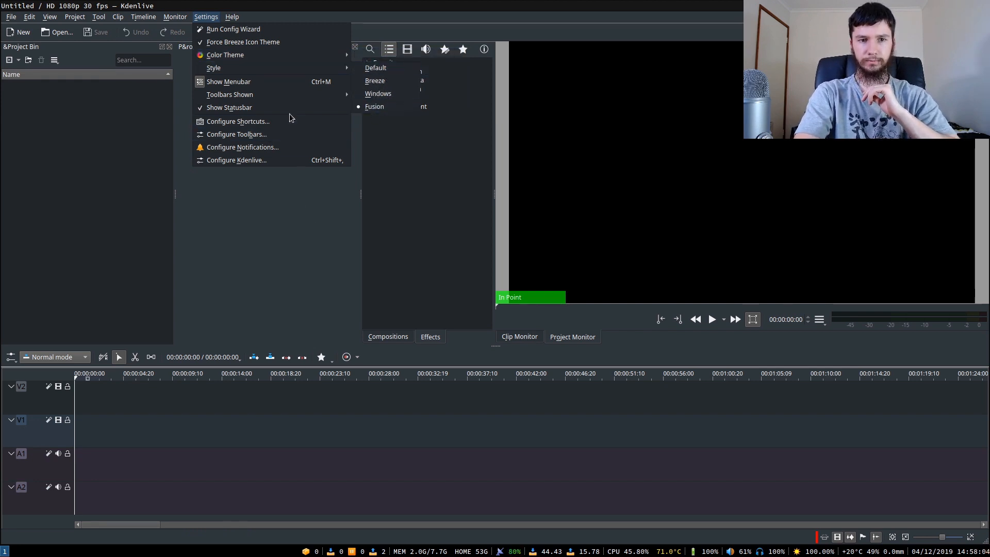
pyautogui.moveTo(213, 67)
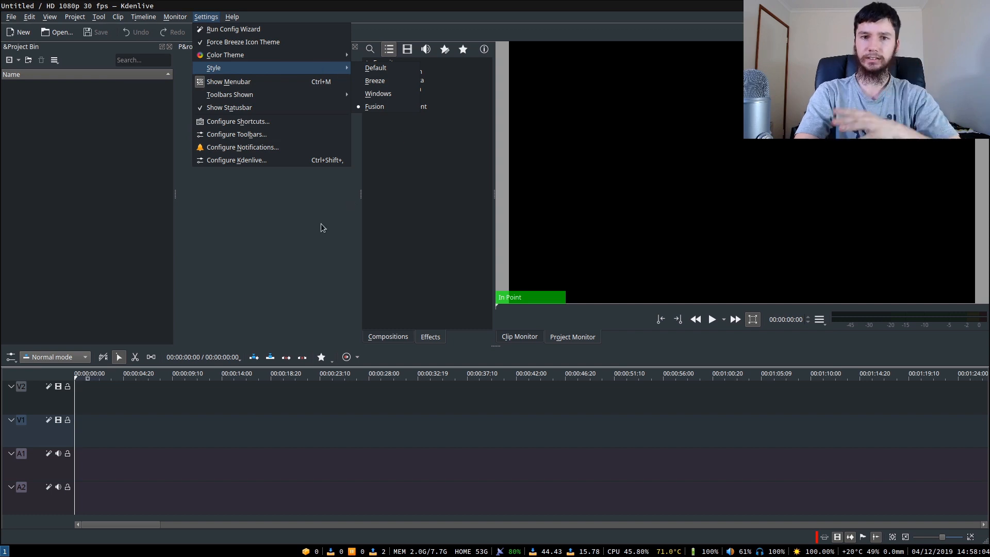
pyautogui.click(322, 228)
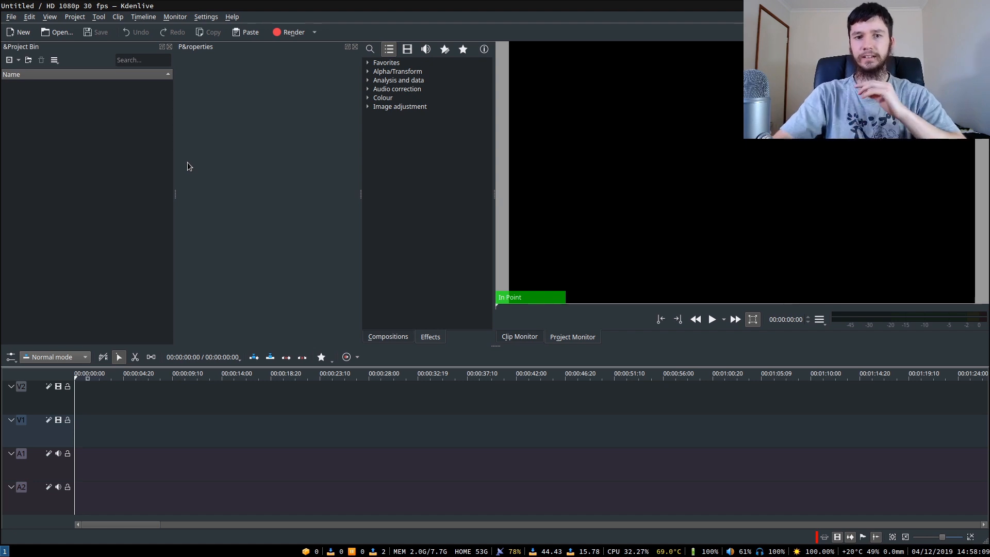
pyautogui.moveTo(252, 146)
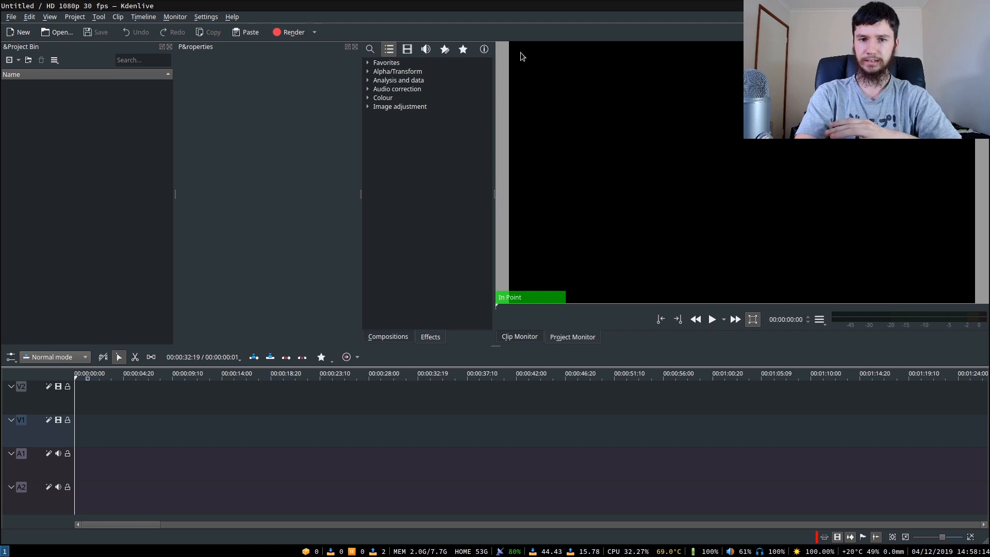
pyautogui.moveTo(333, 169)
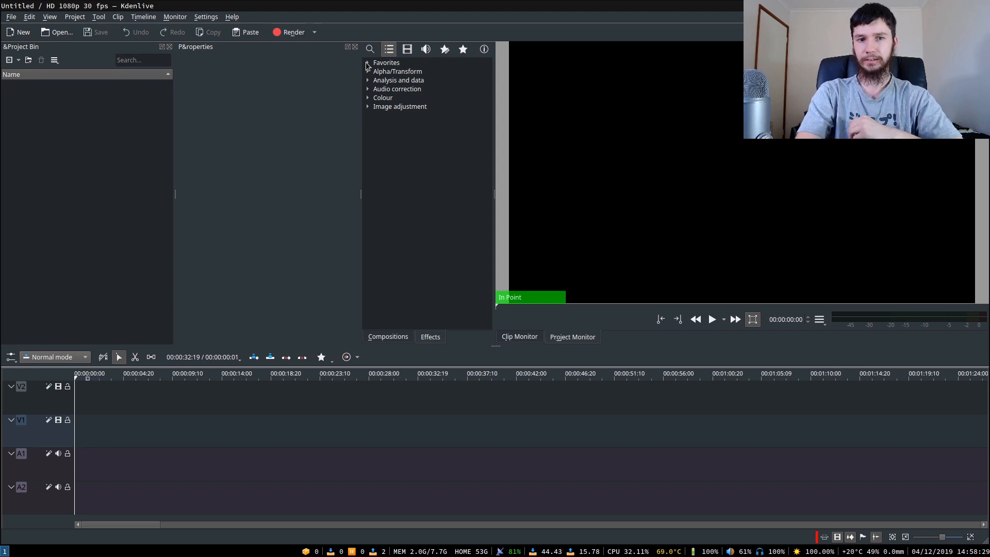
# - Expand Favorites and step through Fade from Black, Lift/gamma/gain, Saturation, Transform and Volume (keyframable)
pyautogui.click(367, 62)
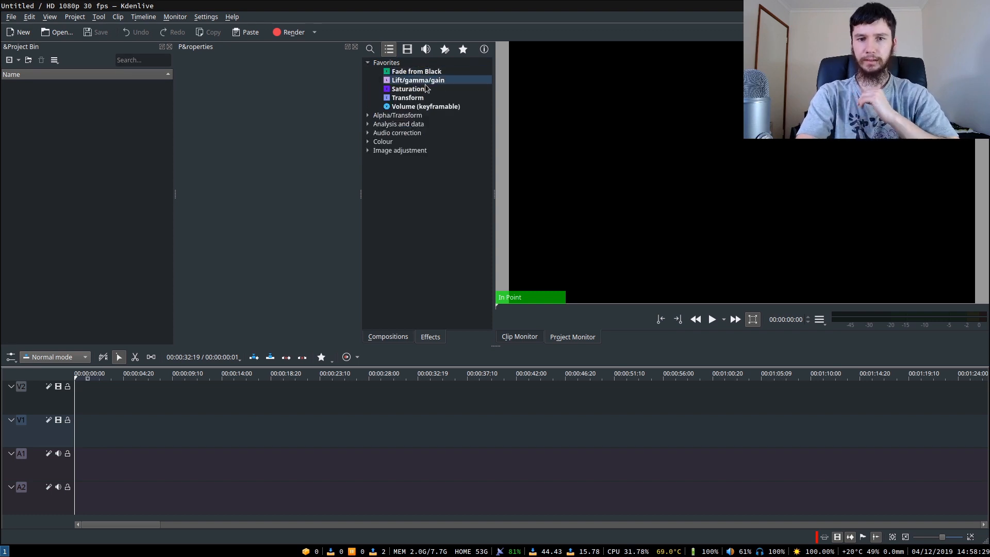
pyautogui.click(417, 71)
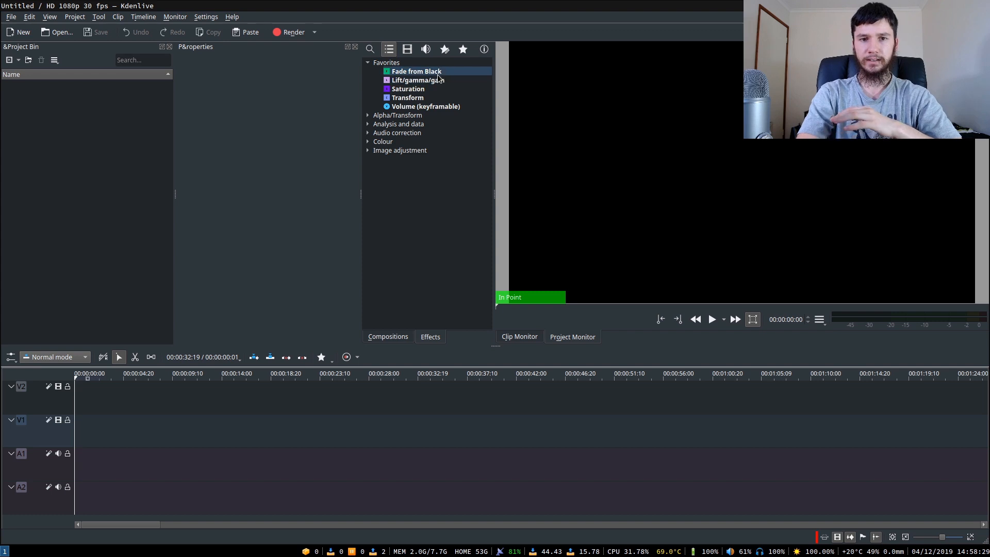
pyautogui.click(417, 80)
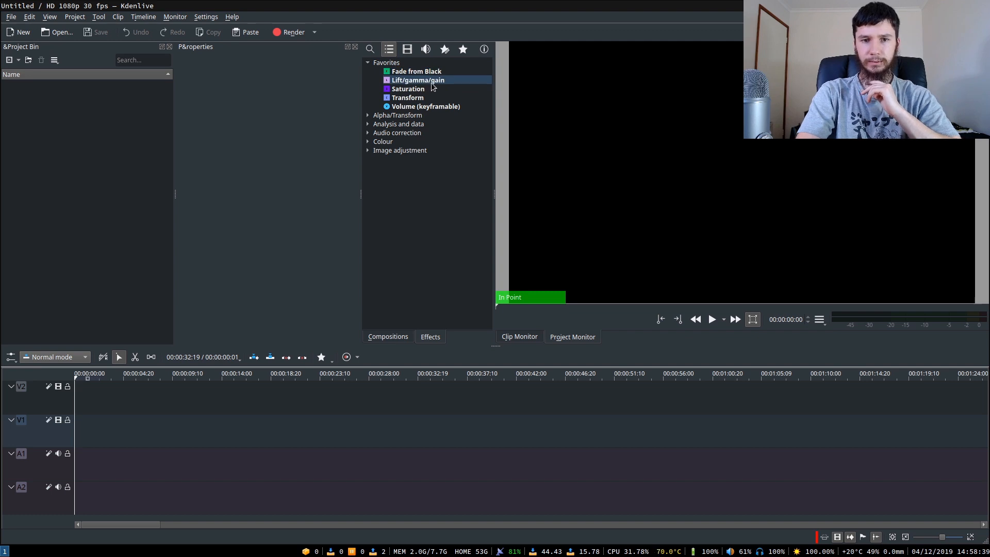
pyautogui.click(408, 89)
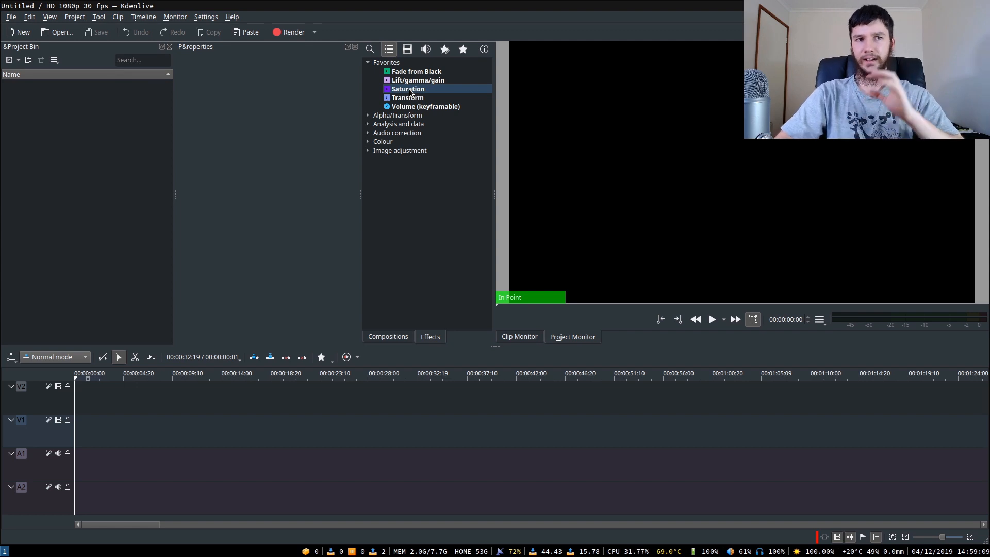
pyautogui.click(408, 97)
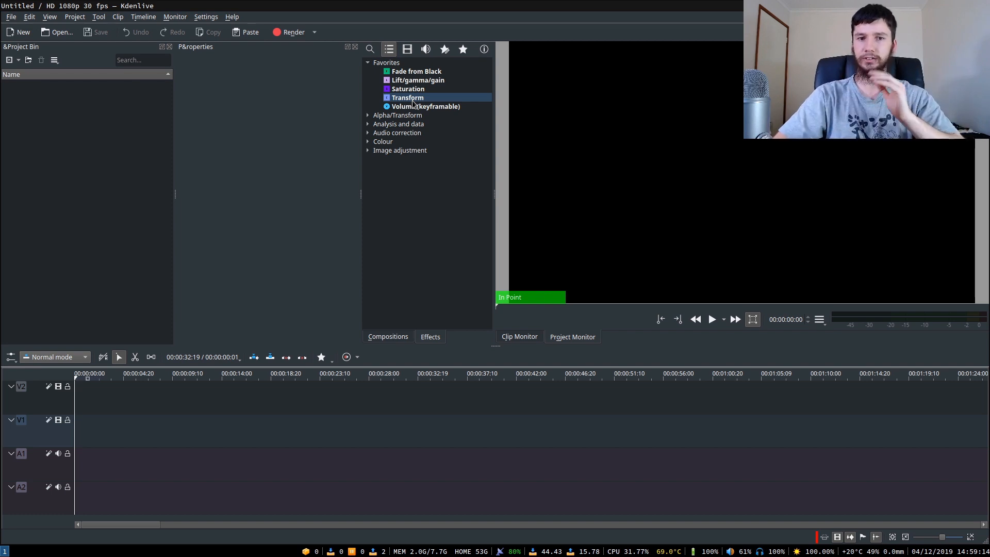
pyautogui.click(425, 106)
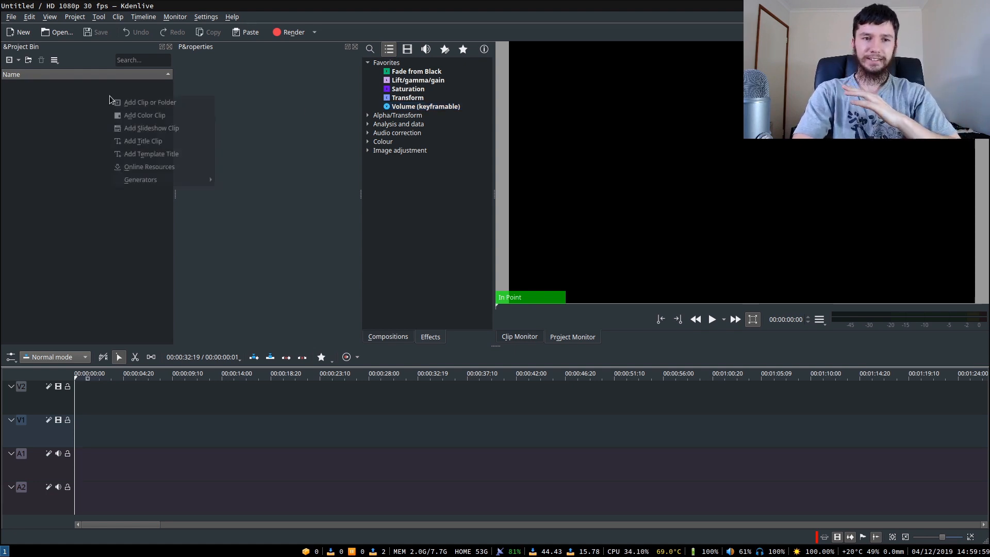
pyautogui.moveTo(149, 103)
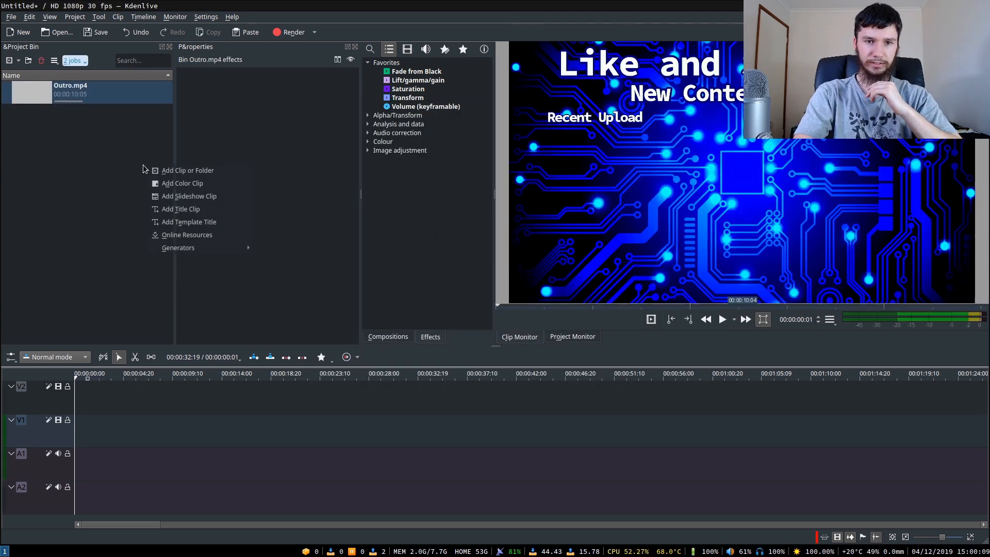
# - Import opening.mp4 from the opening folder into the project bin
pyautogui.click(187, 170)
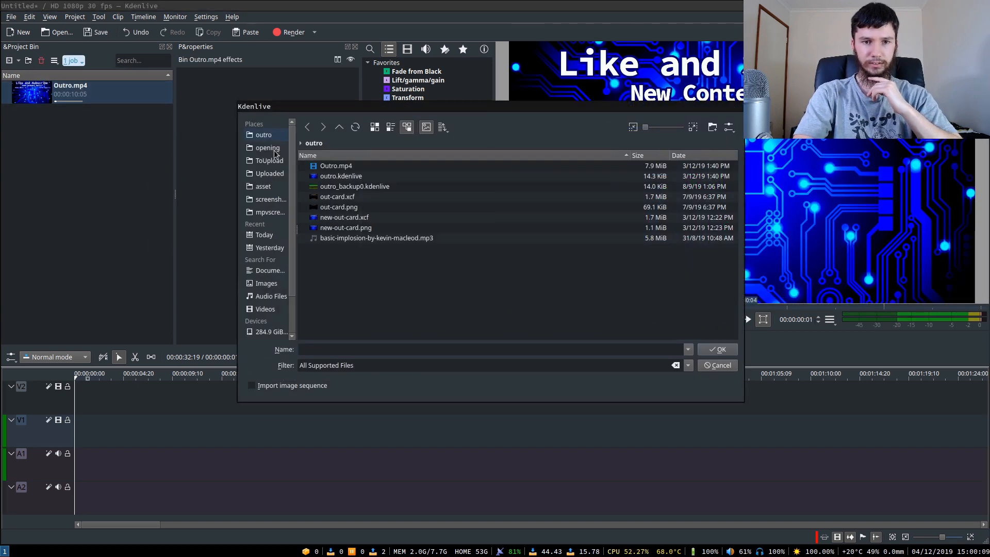
pyautogui.click(266, 148)
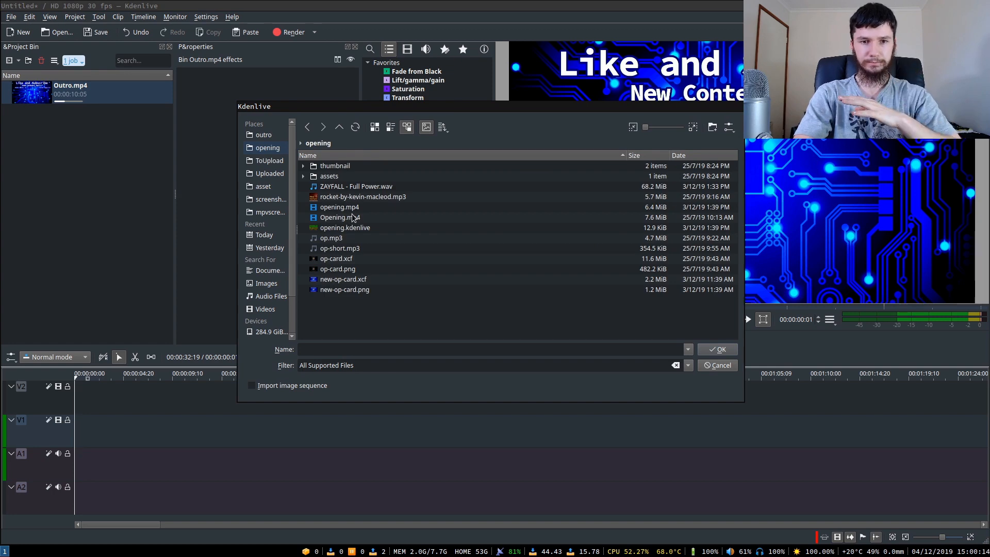
pyautogui.click(718, 349)
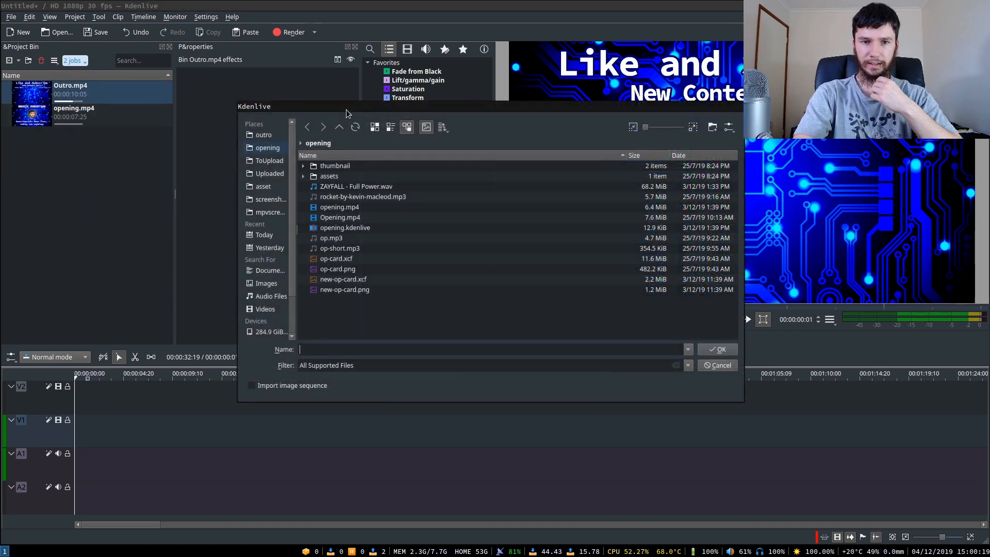
# - From the asset folder, import twitter.png, like and comment.png, lbry.png, discord.png and the subscribe bell animation
pyautogui.click(268, 161)
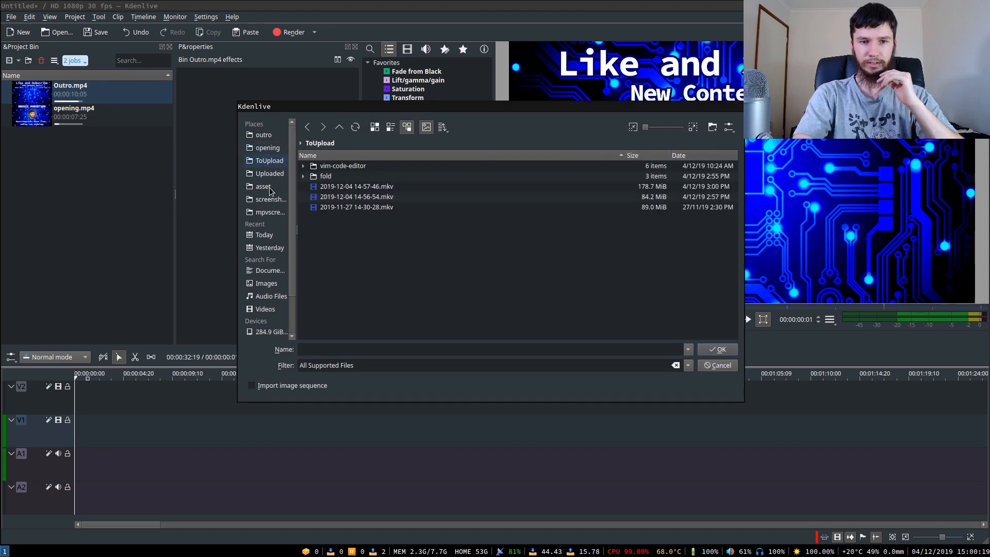
pyautogui.click(263, 186)
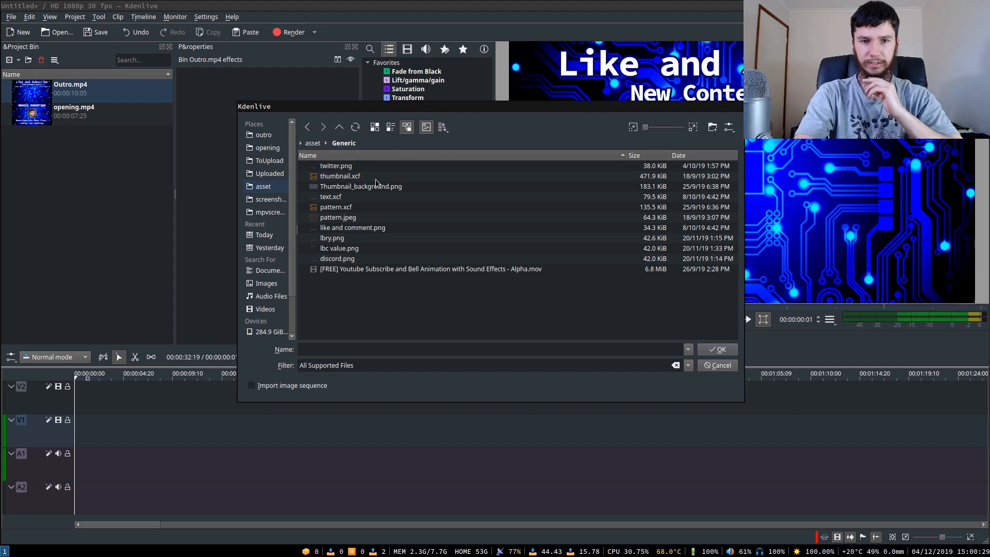
pyautogui.click(336, 165)
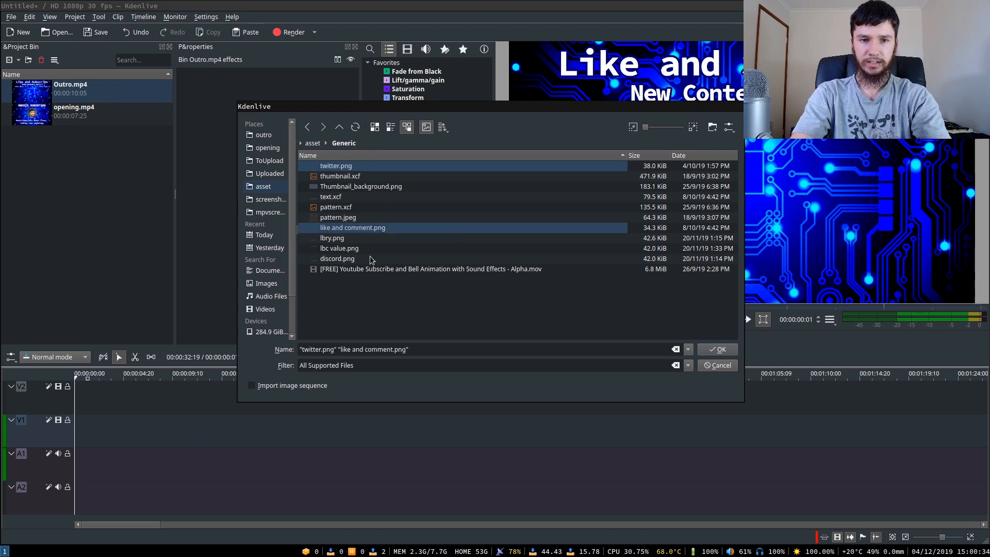
pyautogui.click(332, 238)
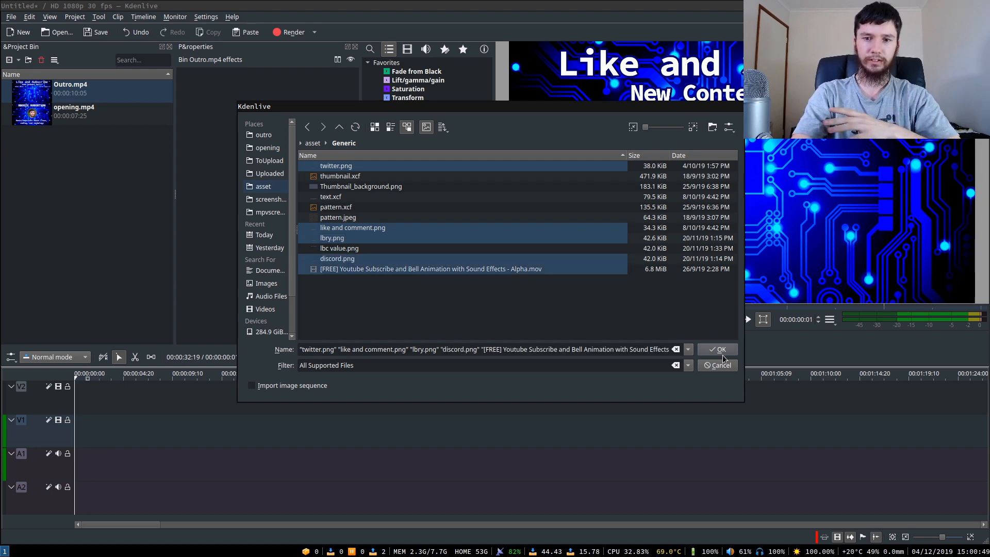
pyautogui.click(718, 349)
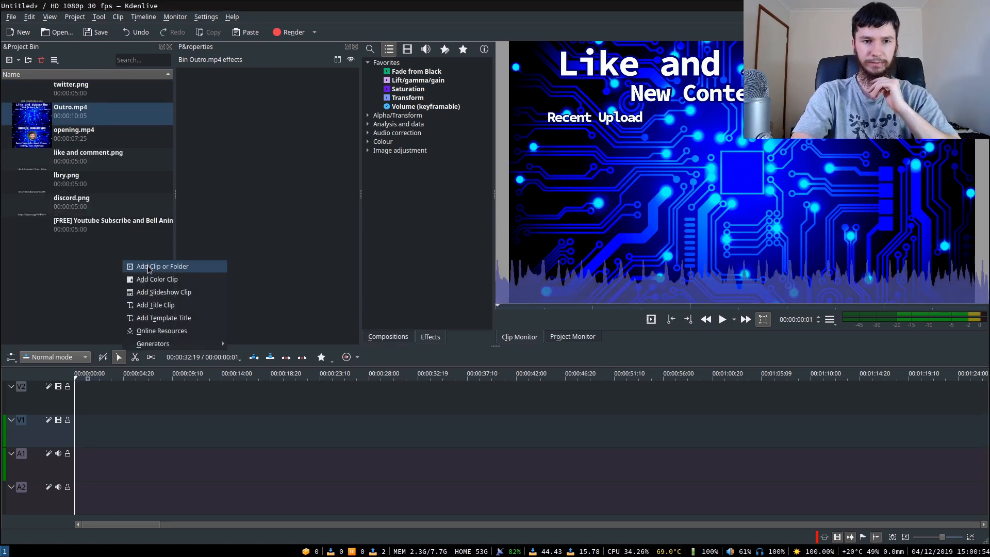
# - Import the three 2019-12-04 .mkv recordings from the fold folder into the project bin
pyautogui.click(162, 266)
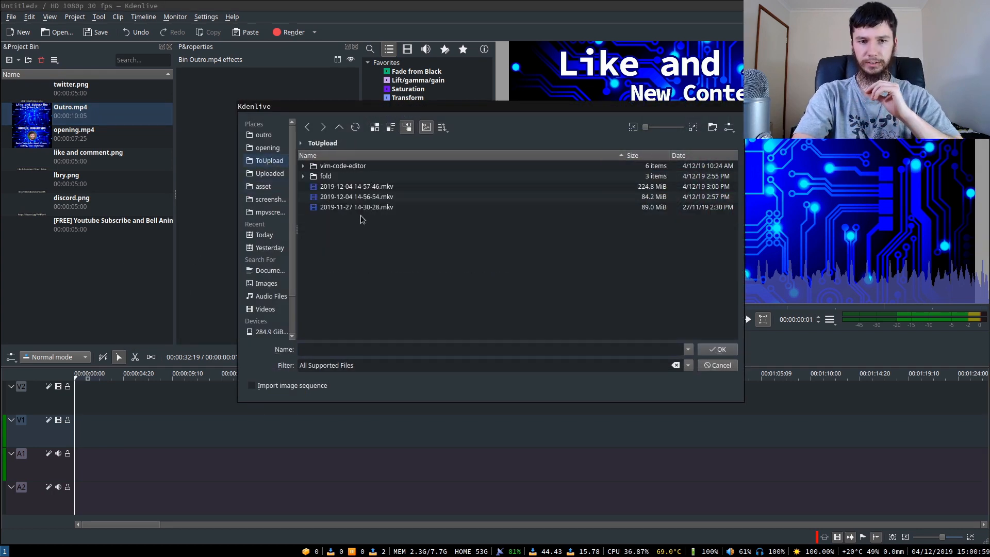
pyautogui.click(325, 175)
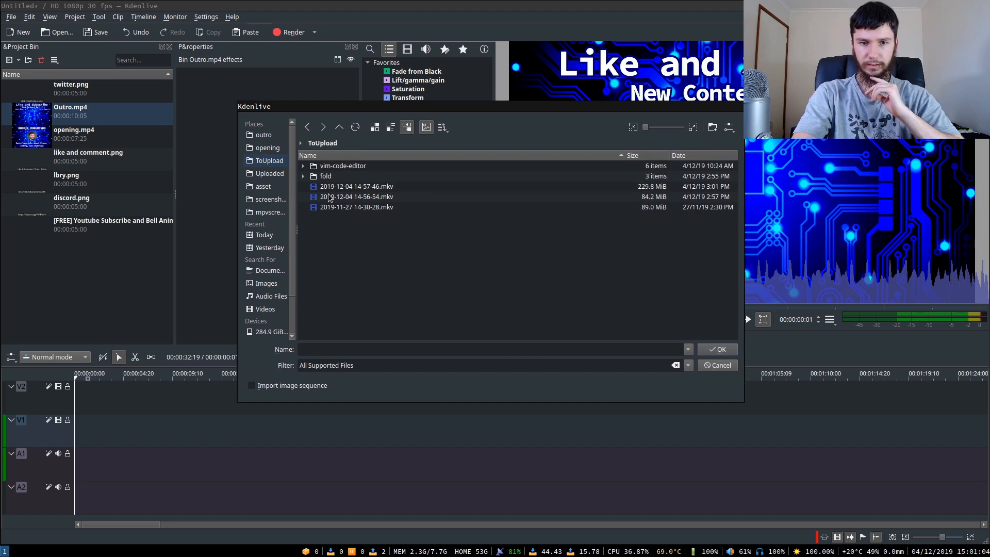
pyautogui.doubleClick(325, 176)
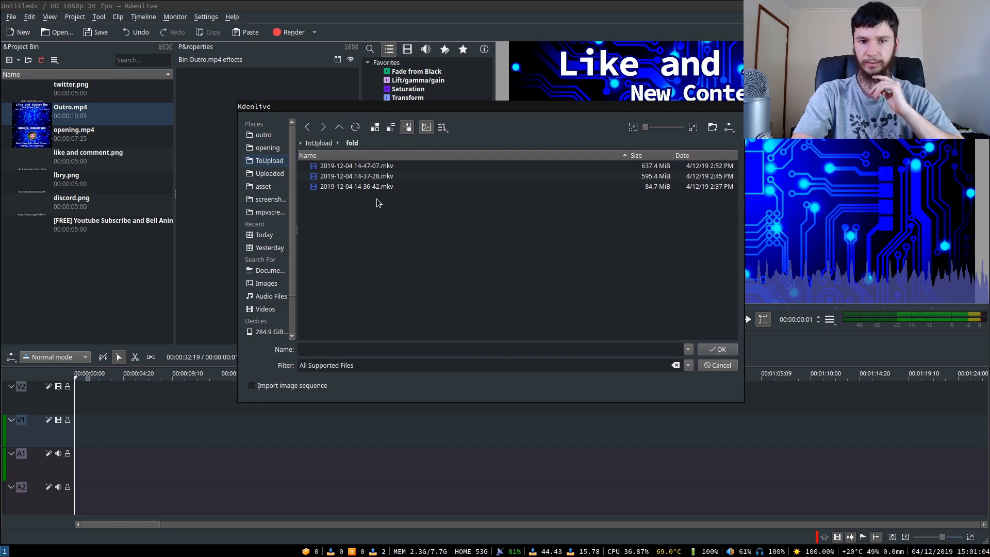
pyautogui.moveTo(390, 205)
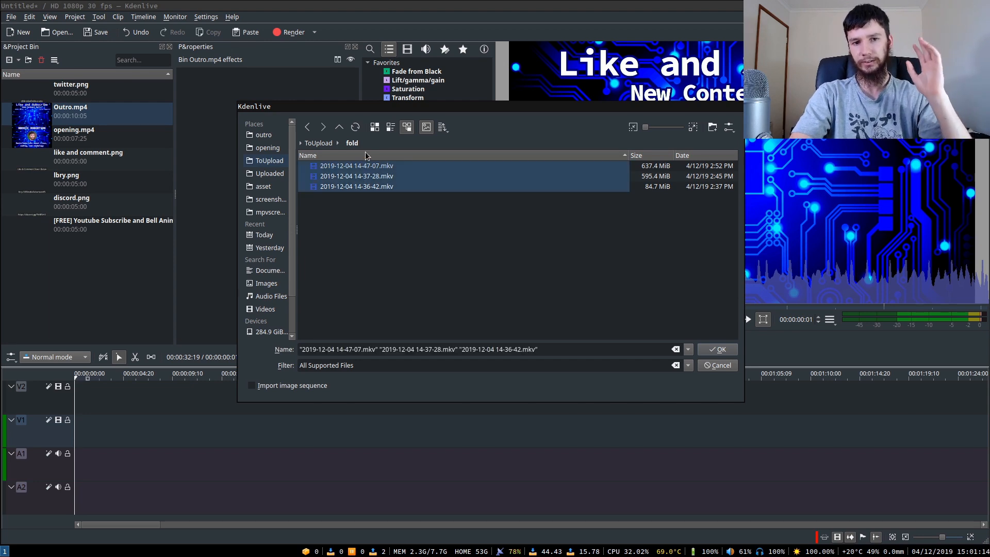
pyautogui.click(718, 349)
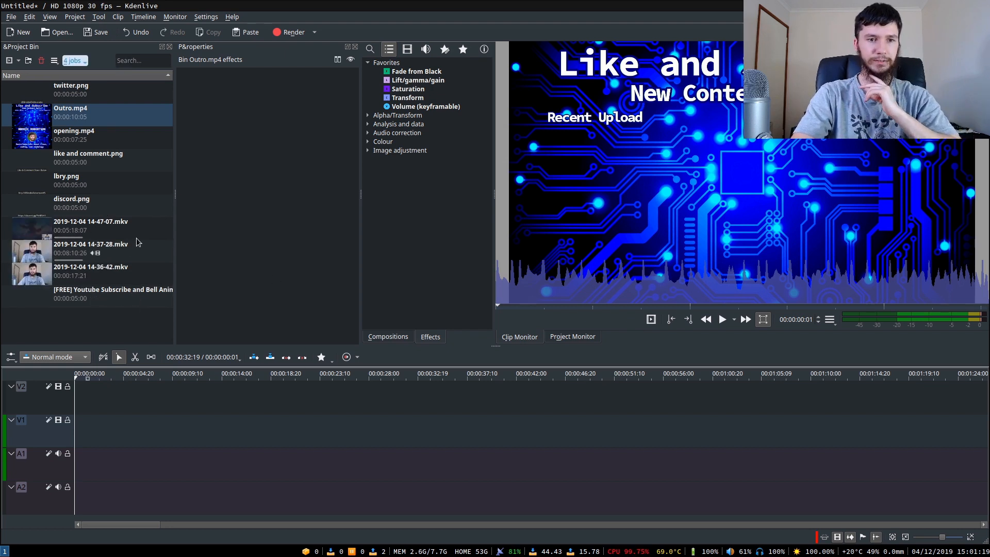
pyautogui.moveTo(133, 231)
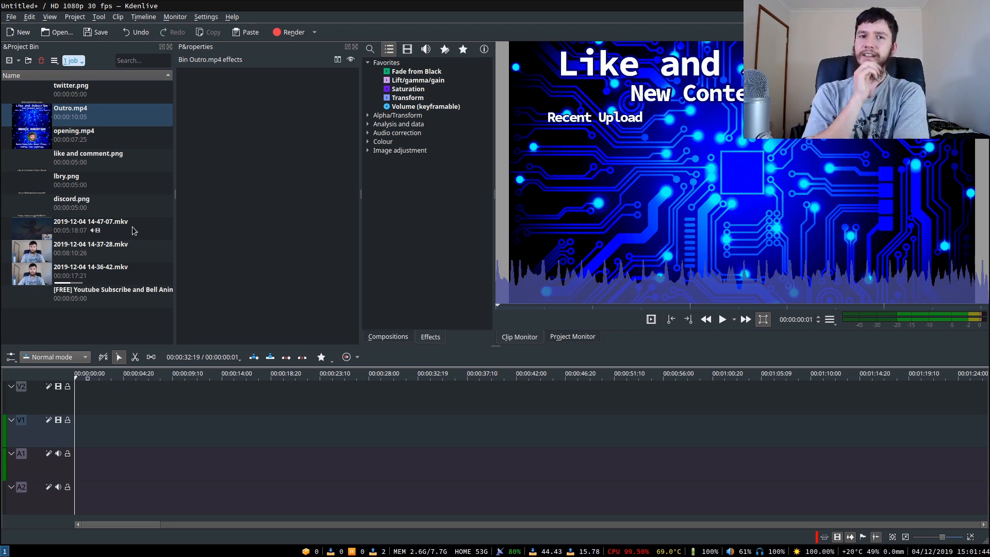
pyautogui.moveTo(118, 181)
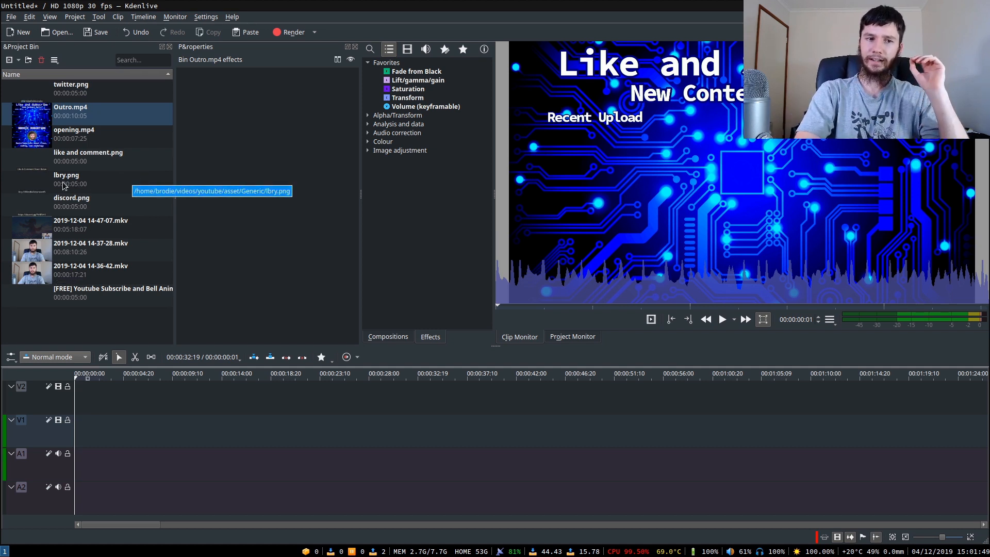
# - Preview lbry.png, then like and comment.png, in the clip monitor
pyautogui.click(66, 179)
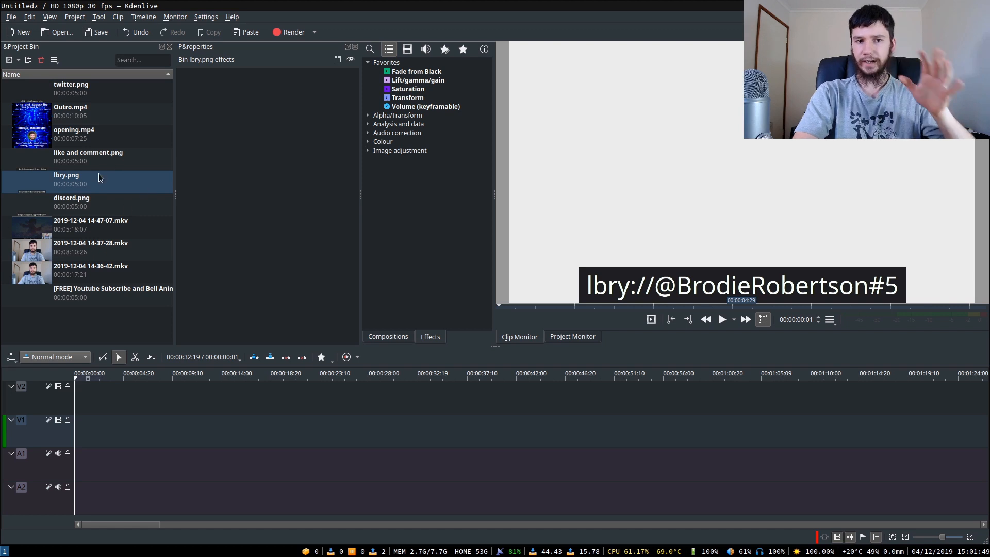
pyautogui.moveTo(119, 155)
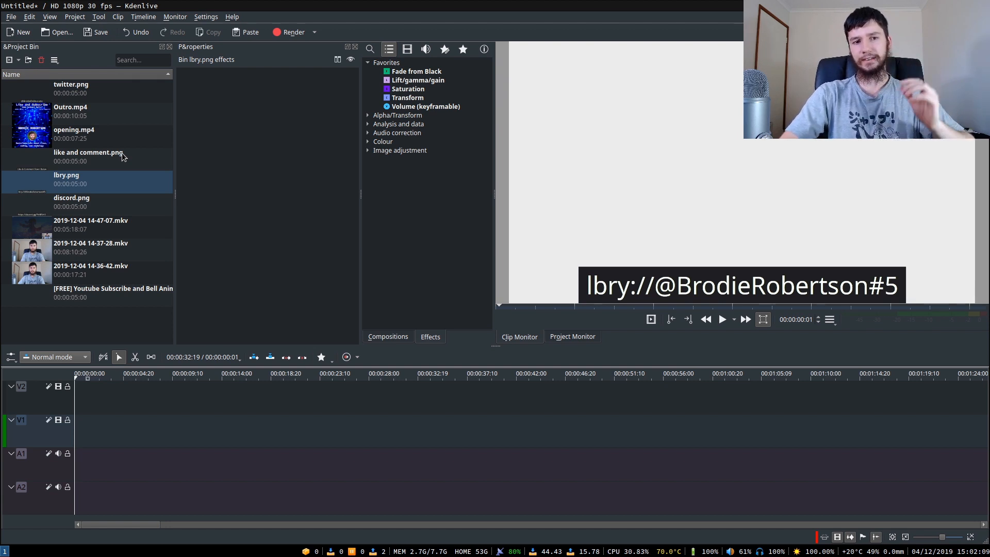
pyautogui.click(109, 161)
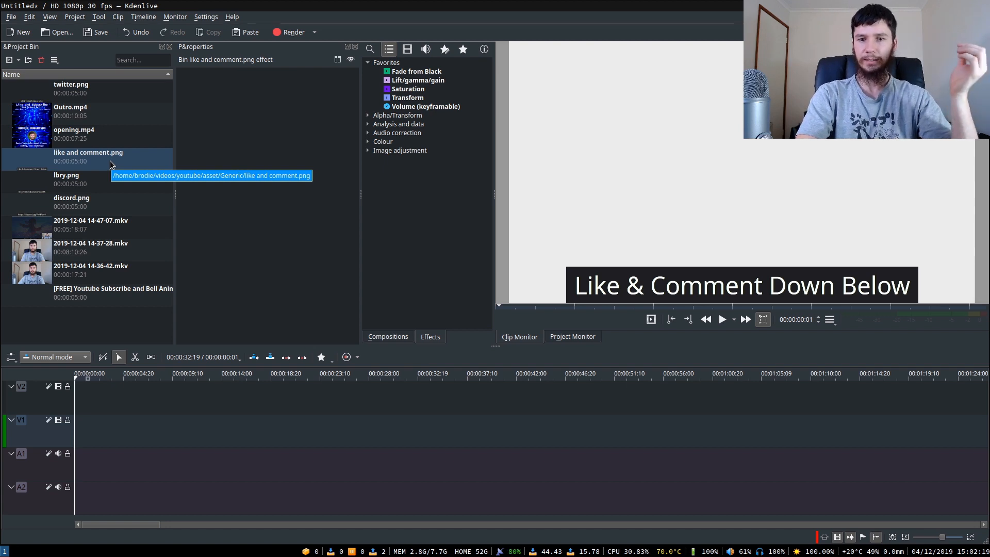
pyautogui.moveTo(148, 158)
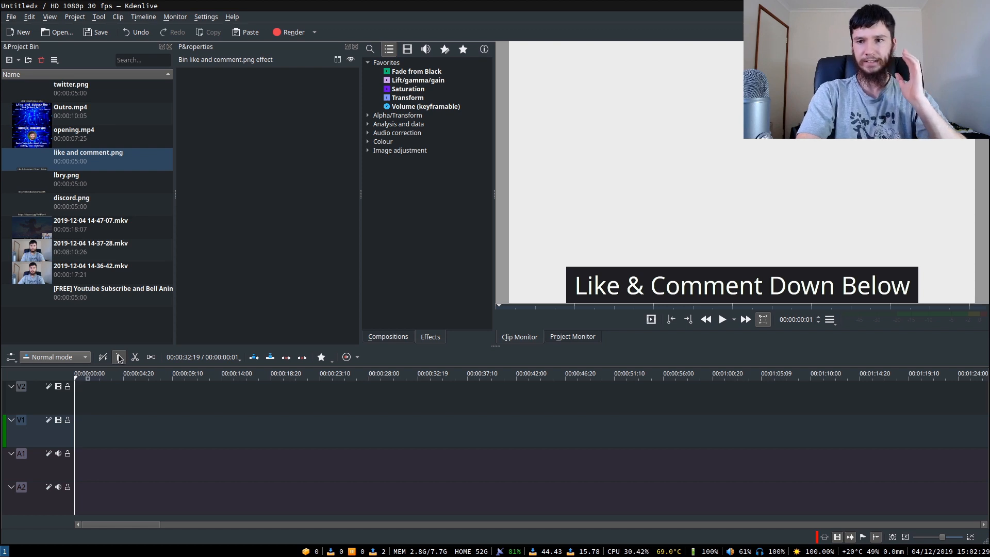
pyautogui.moveTo(119, 357)
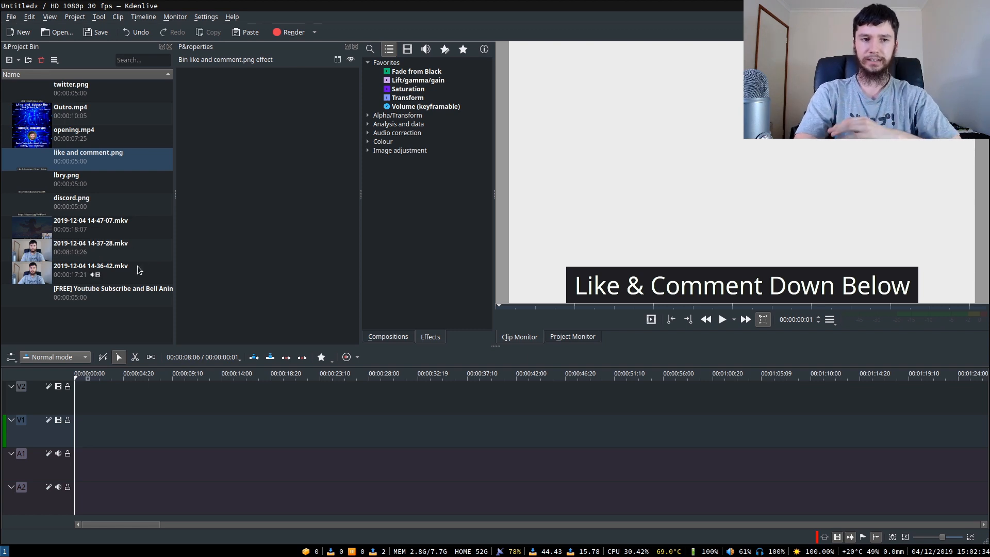
pyautogui.moveTo(139, 270)
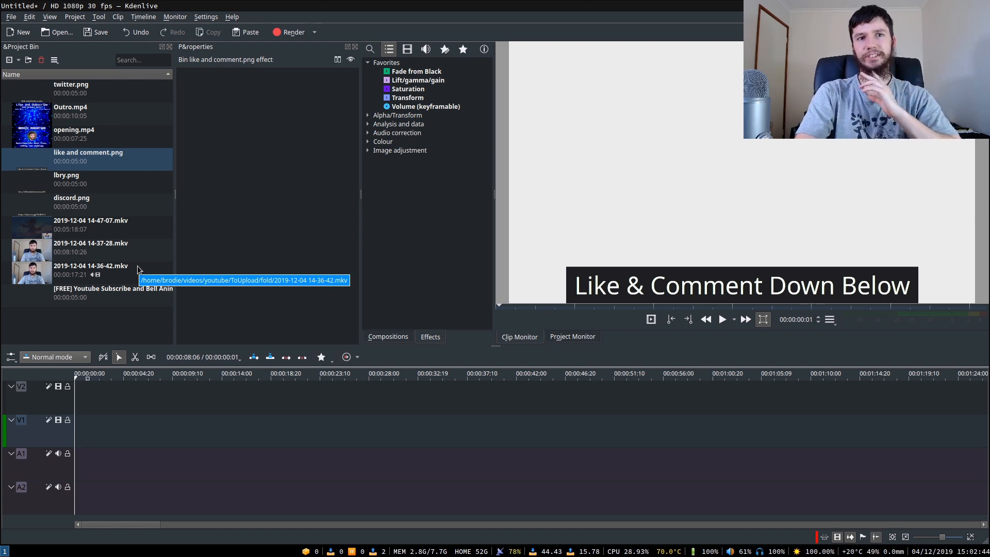
pyautogui.moveTo(31, 272); pyautogui.dragTo(227, 435)
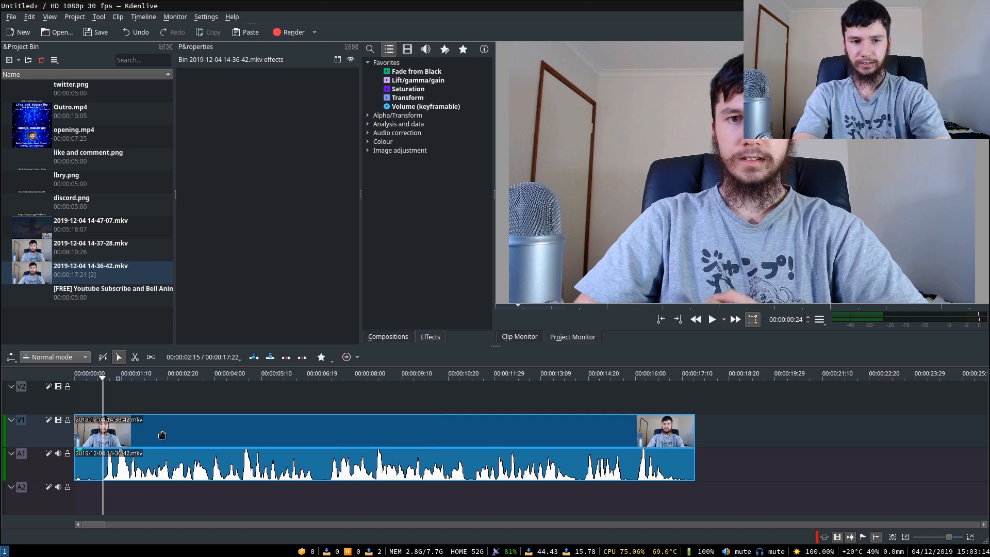
pyautogui.moveTo(162, 436)
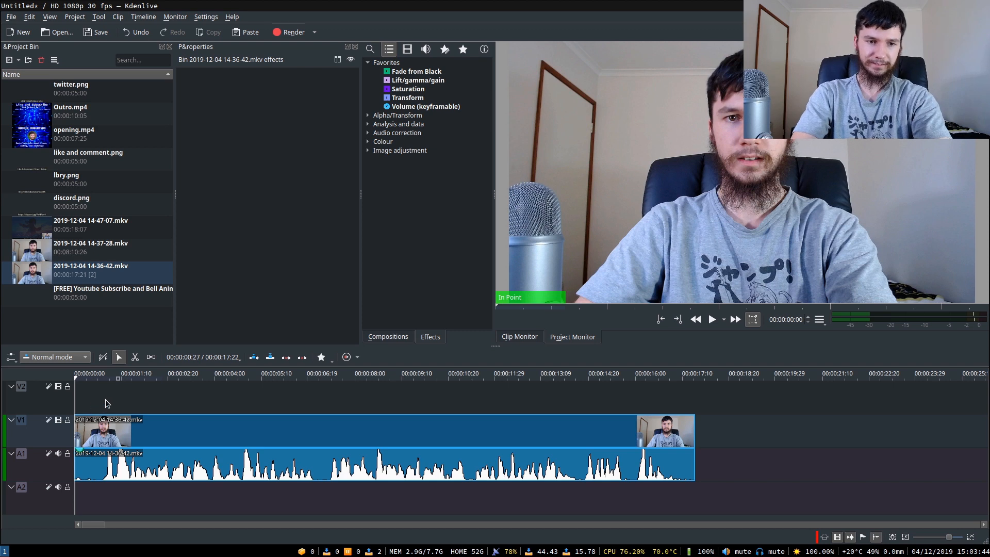
# - Move the playhead to where the talking stops to mark the recording's new end
pyautogui.click(100, 374)
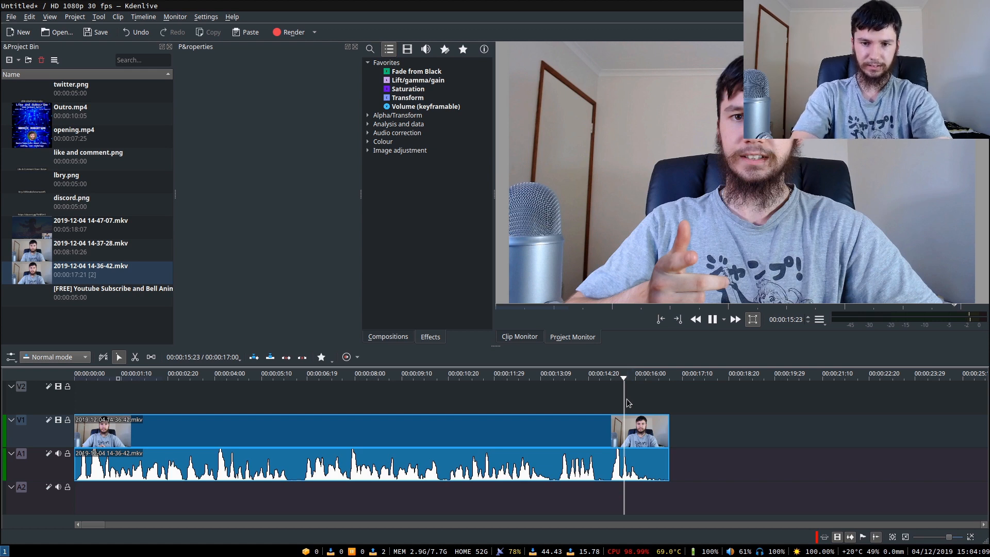
pyautogui.click(608, 383)
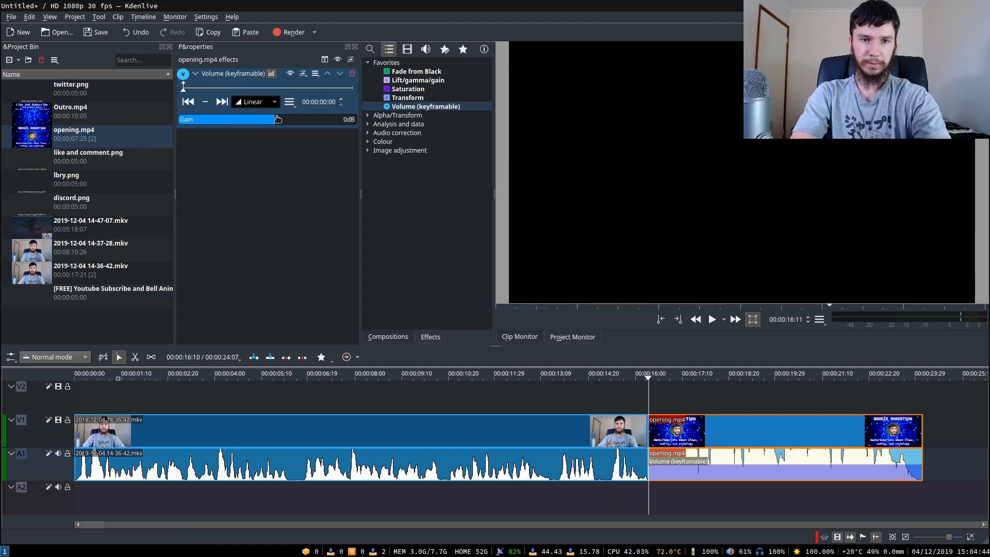
# - Lower the opening video's gain to -14 dB and add a Saturation effect to the recording
pyautogui.moveTo(277, 119); pyautogui.dragTo(262, 120)
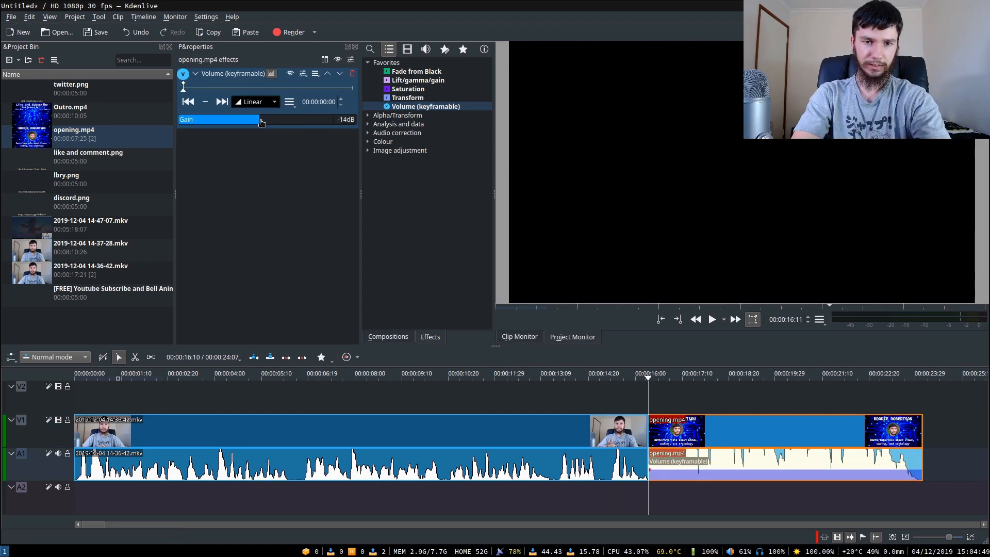
pyautogui.moveTo(259, 120); pyautogui.dragTo(278, 119)
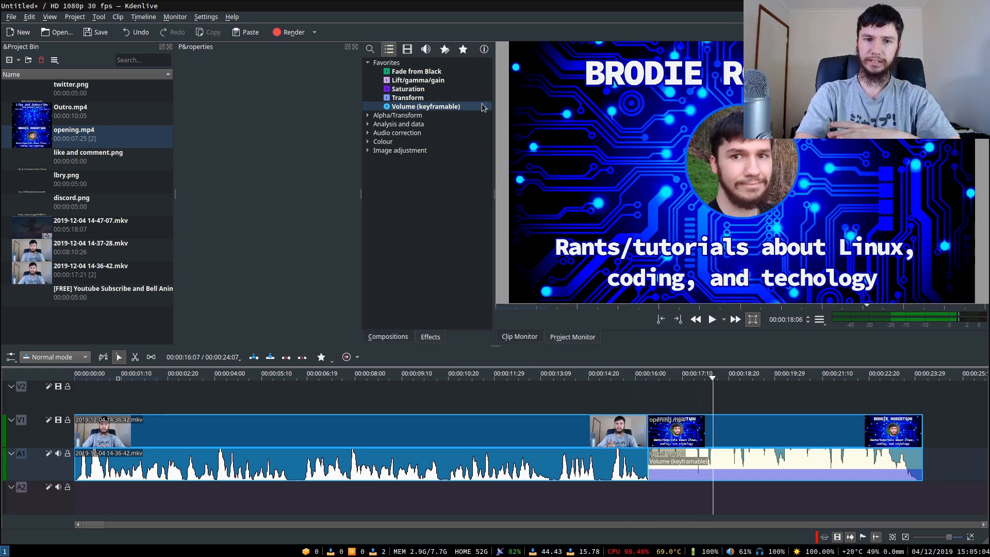
pyautogui.click(408, 88)
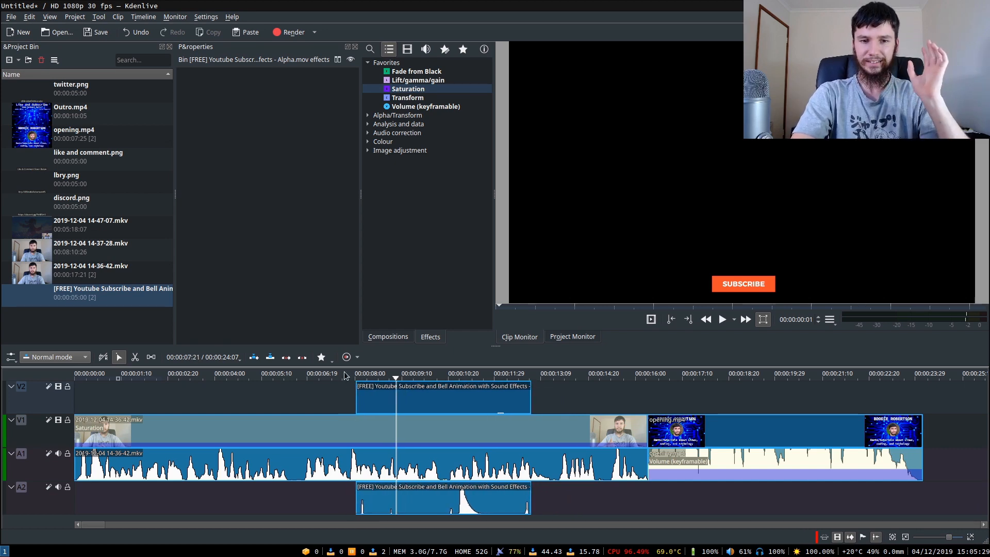
# - Select the subscribe animation clip to give it a Transform effect with X = -600
pyautogui.click(721, 319)
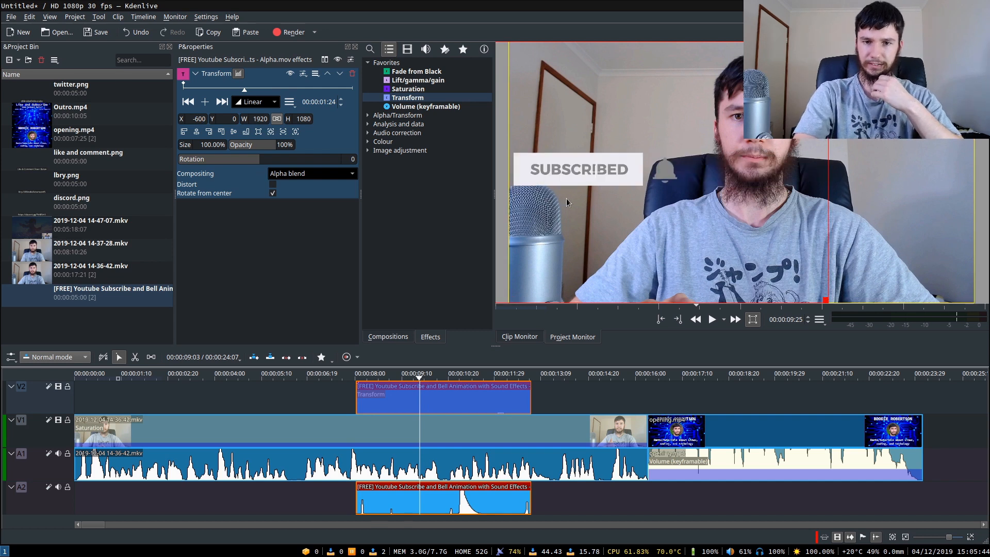
pyautogui.moveTo(604, 262)
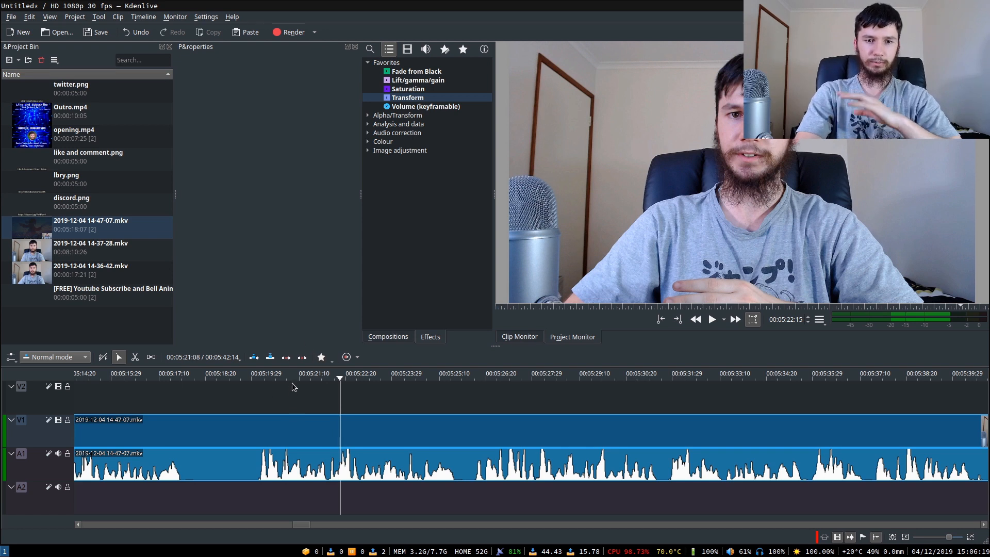
# - Overlay twitter.png on V2 near 5:21, then close the project discarding unsaved changes
pyautogui.click(288, 378)
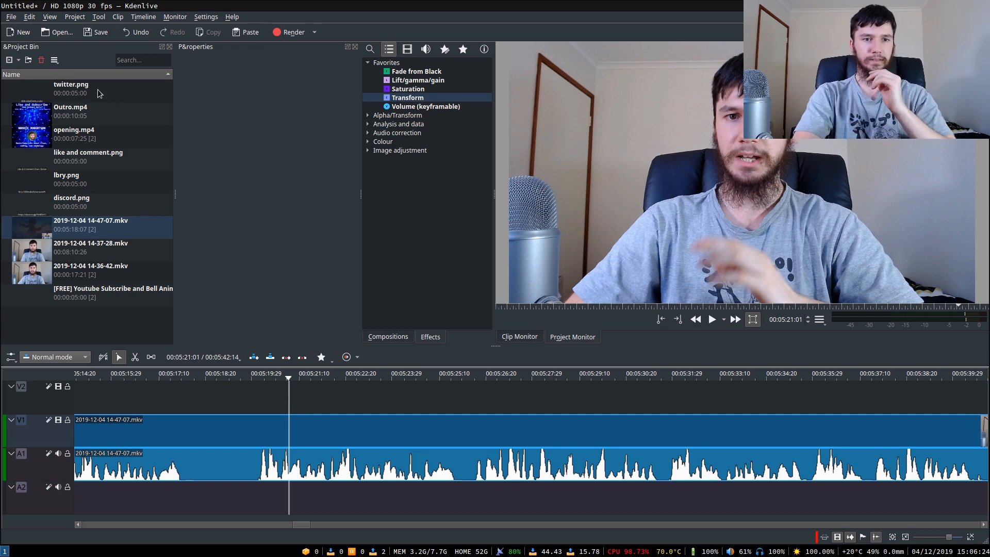
pyautogui.moveTo(71, 88); pyautogui.dragTo(372, 395)
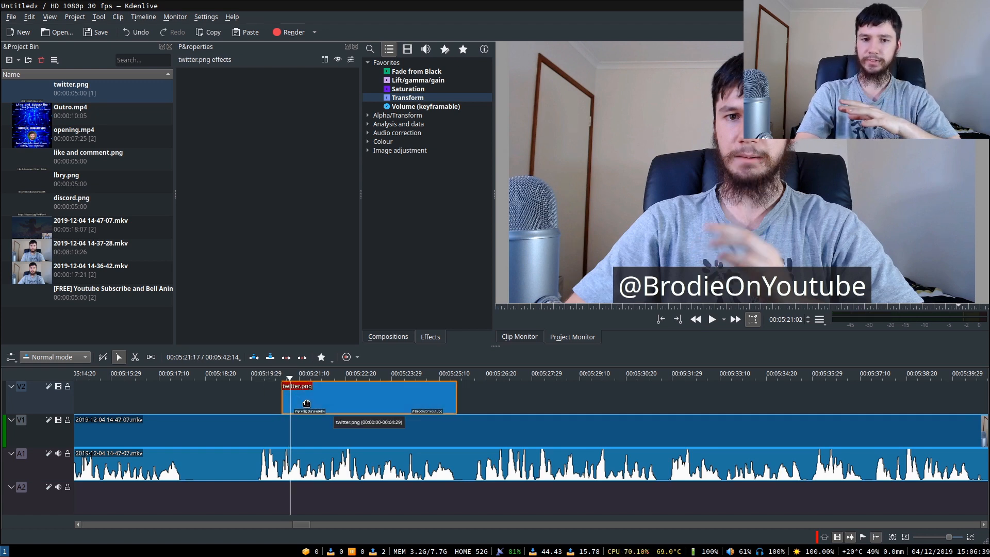
pyautogui.click(270, 373)
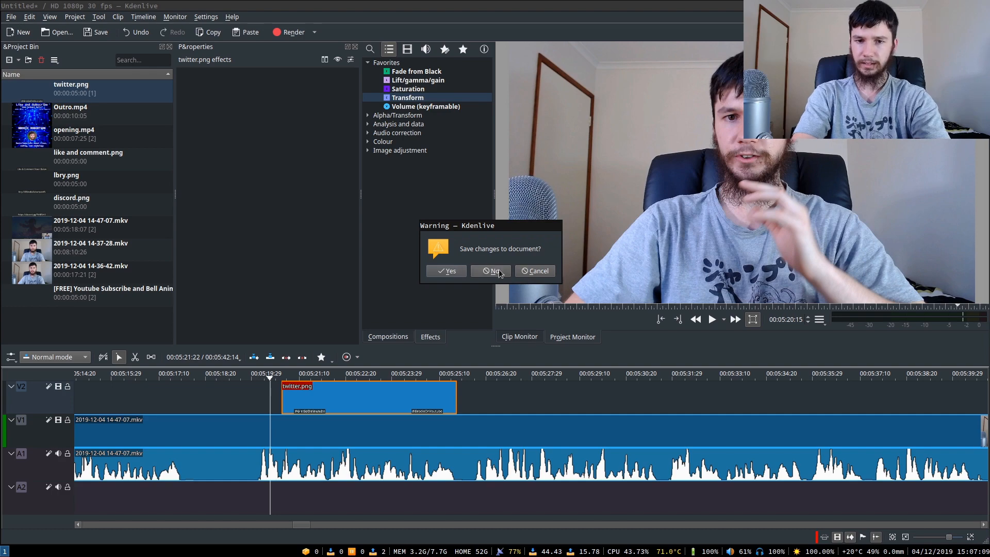
pyautogui.click(492, 271)
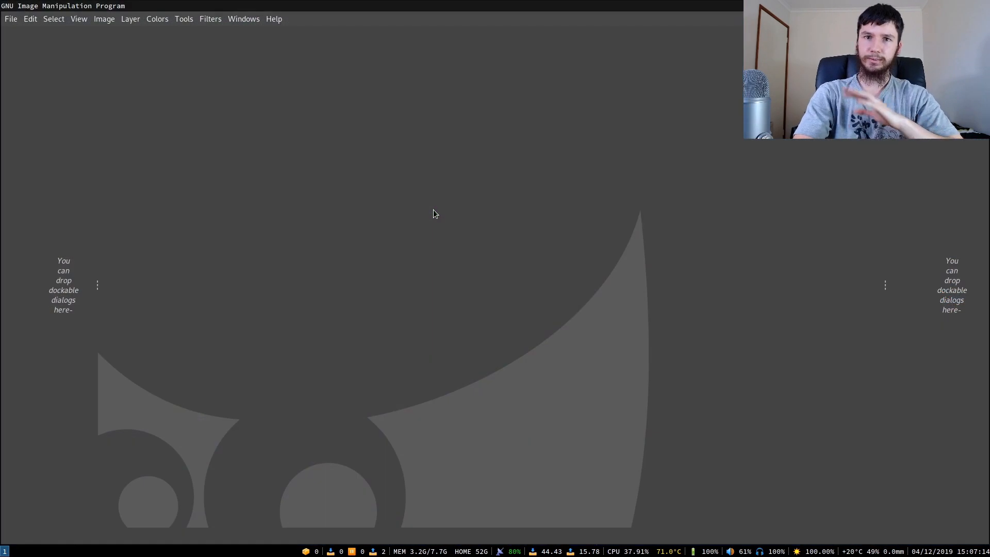
# - Open the caption template text.xcf from the asset folder (1920×1080, 'Like & Comment Down Below' layer)
pyautogui.click(10, 19)
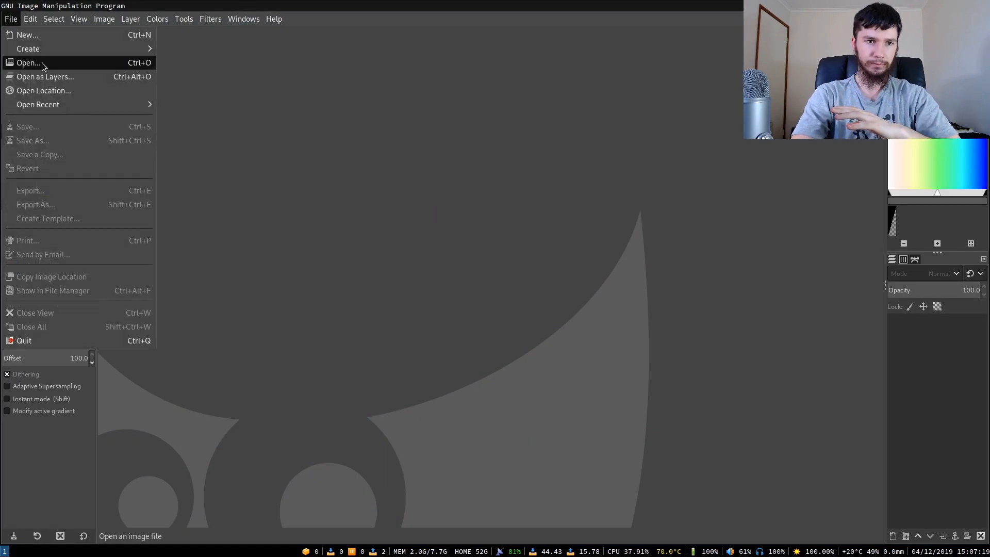
pyautogui.click(29, 62)
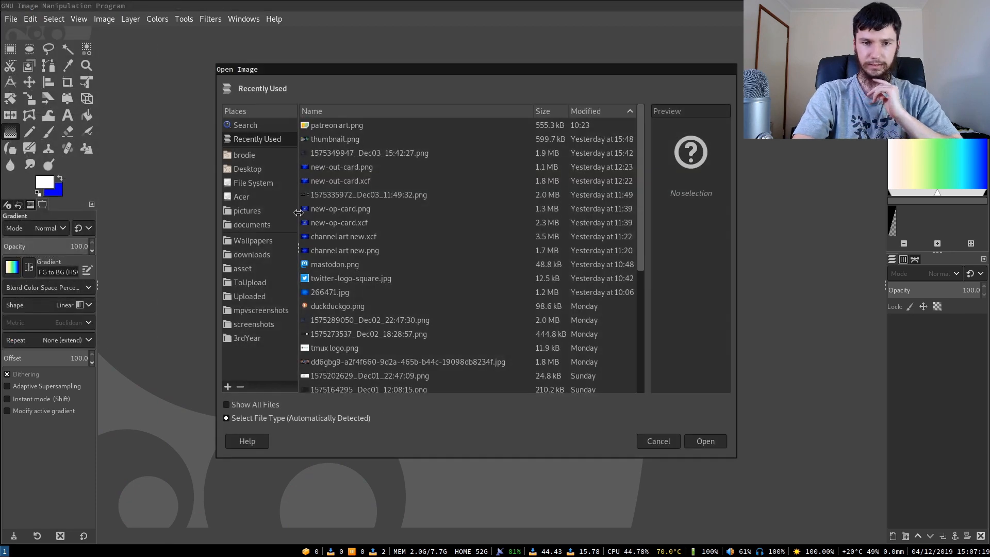
pyautogui.click(245, 269)
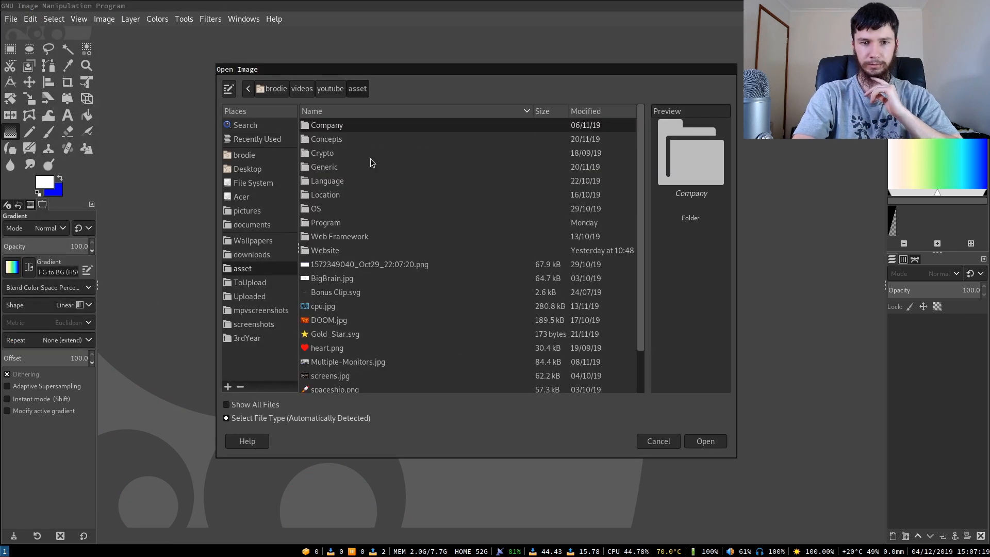
pyautogui.doubleClick(327, 167)
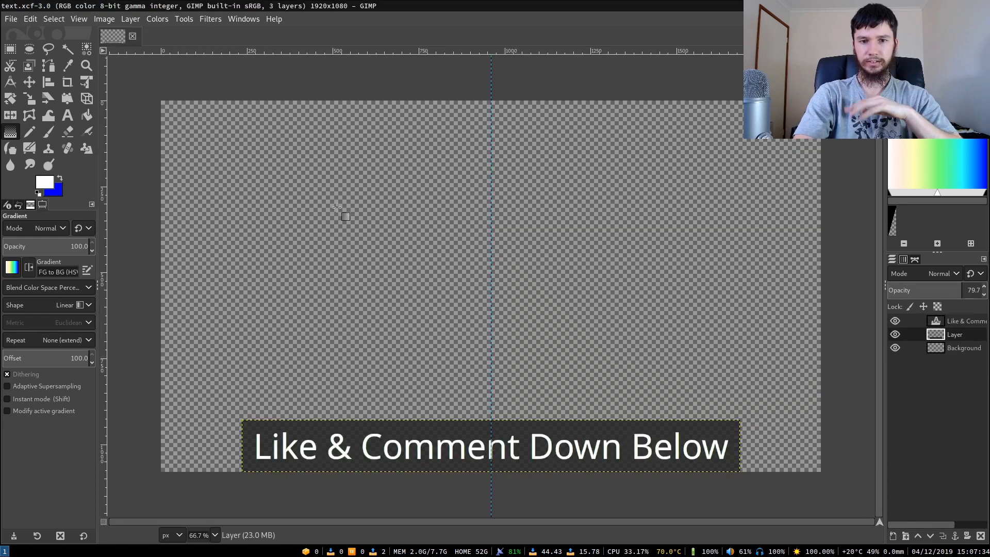
pyautogui.moveTo(475, 218)
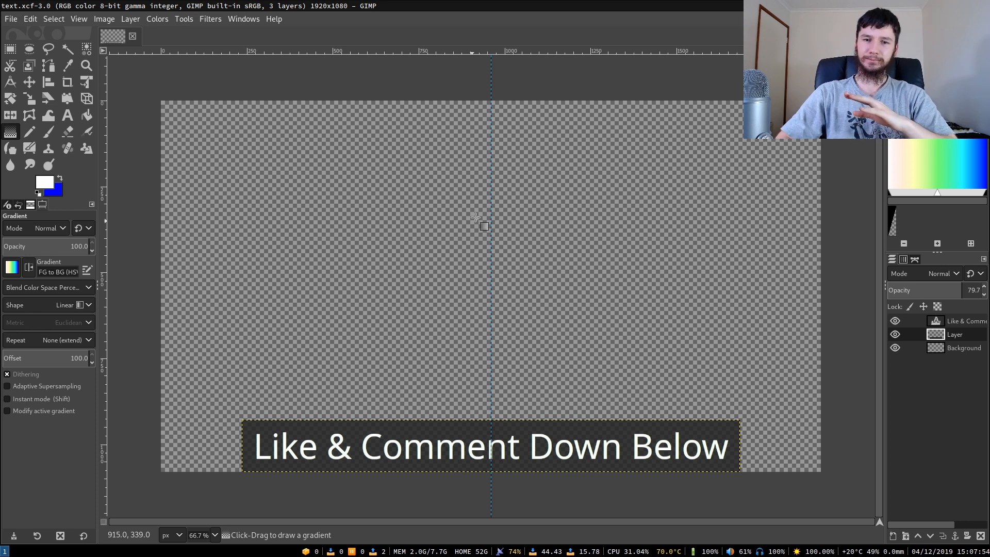
pyautogui.moveTo(395, 131)
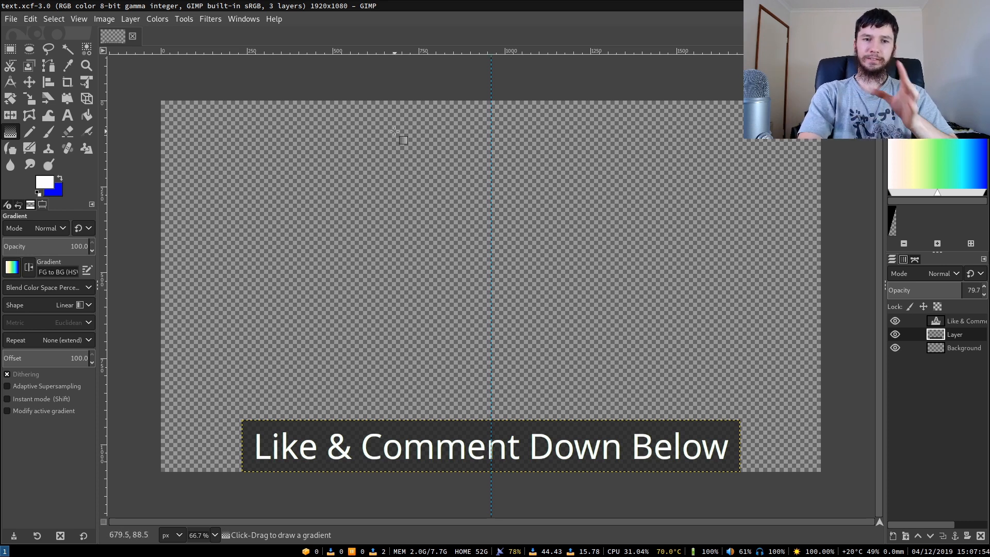
pyautogui.moveTo(197, 88)
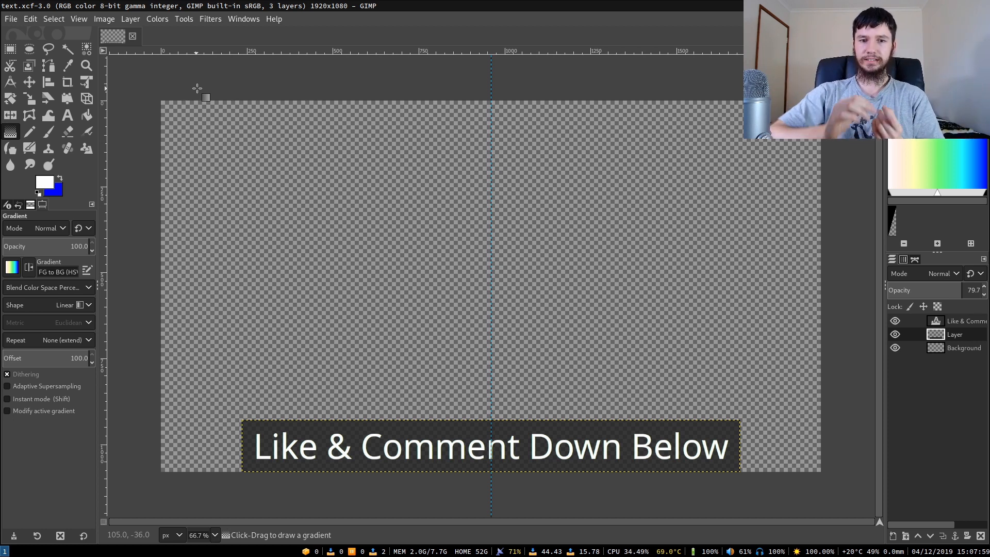
pyautogui.moveTo(430, 132)
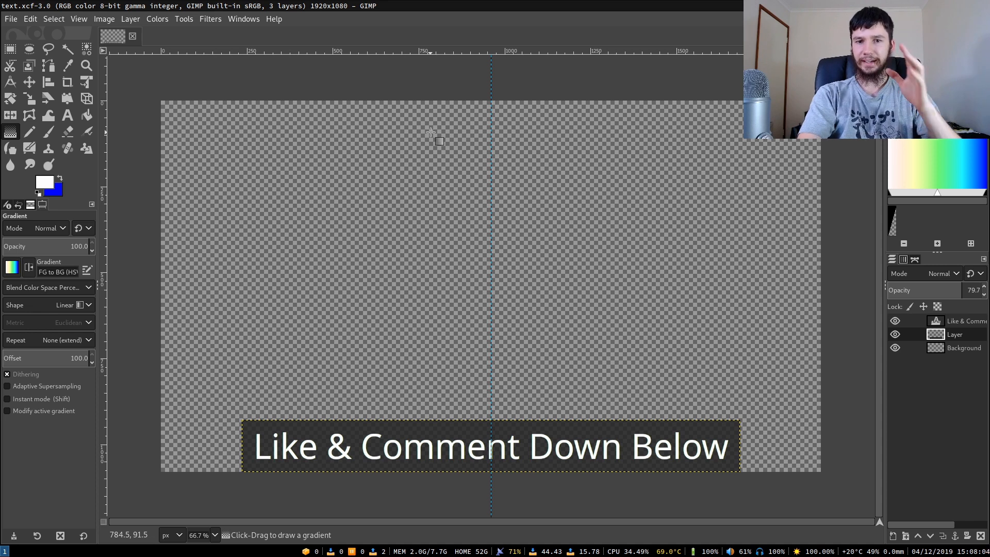
pyautogui.moveTo(652, 272)
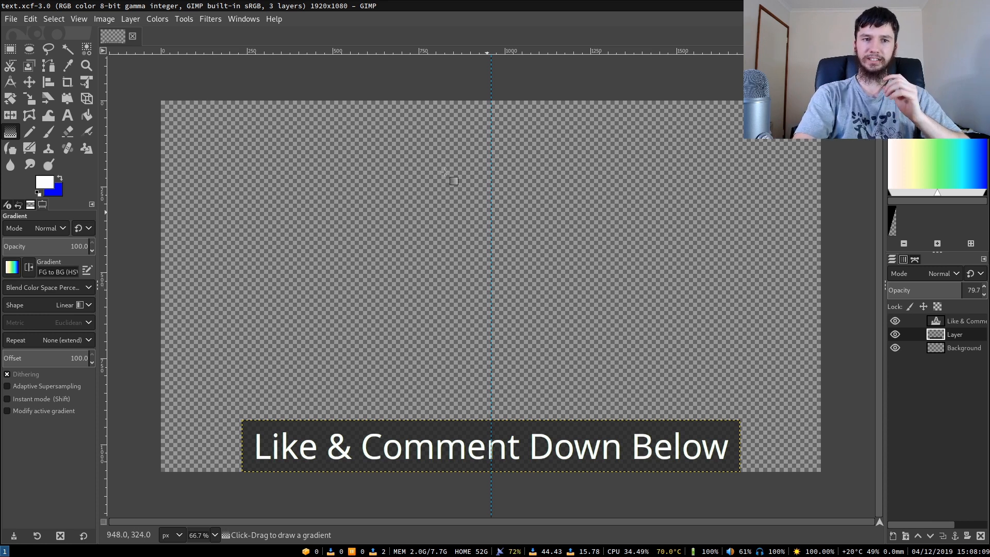
pyautogui.click(104, 18)
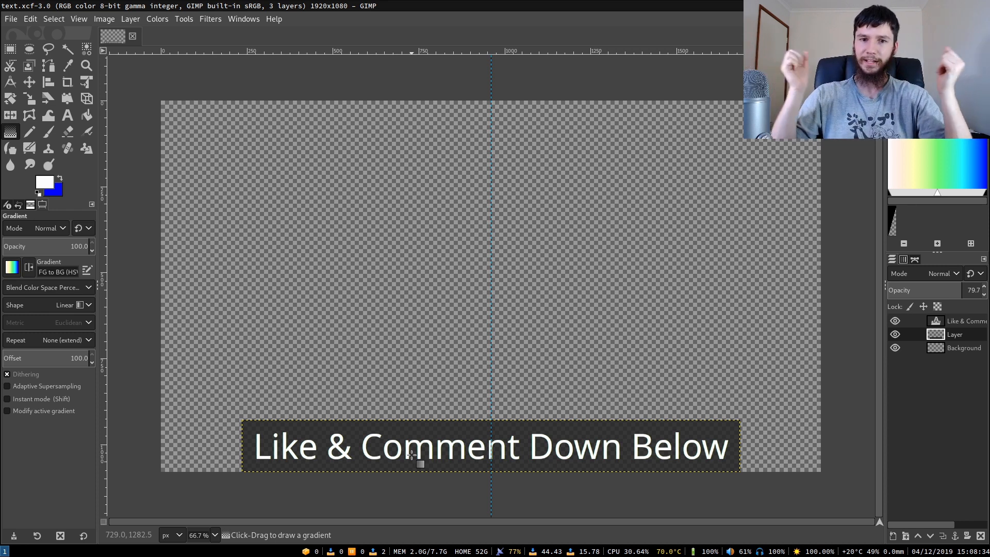
# - Change the caption text to 'Give Me Money My Dudes' in white
pyautogui.click(67, 116)
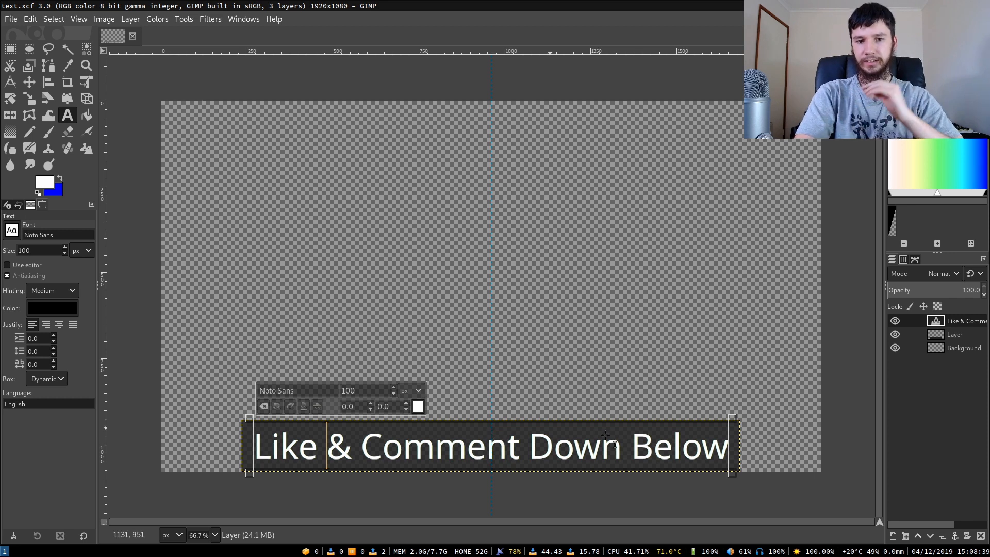
pyautogui.moveTo(719, 449)
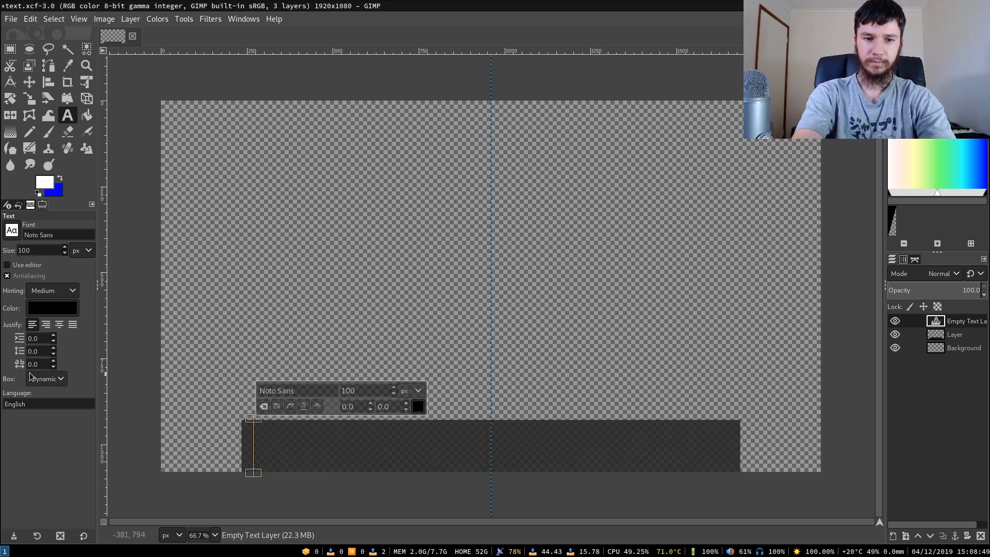
pyautogui.write('Give')
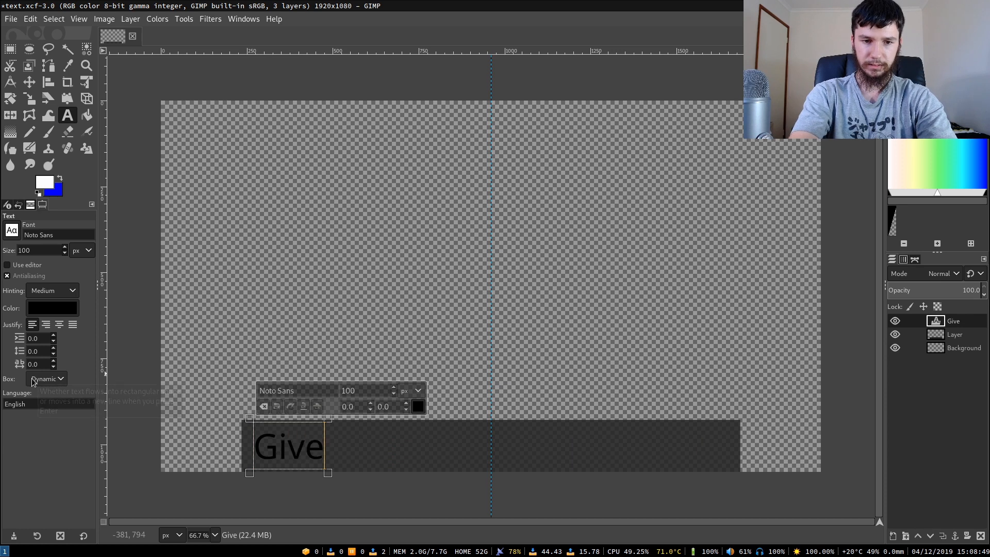
pyautogui.write('M')
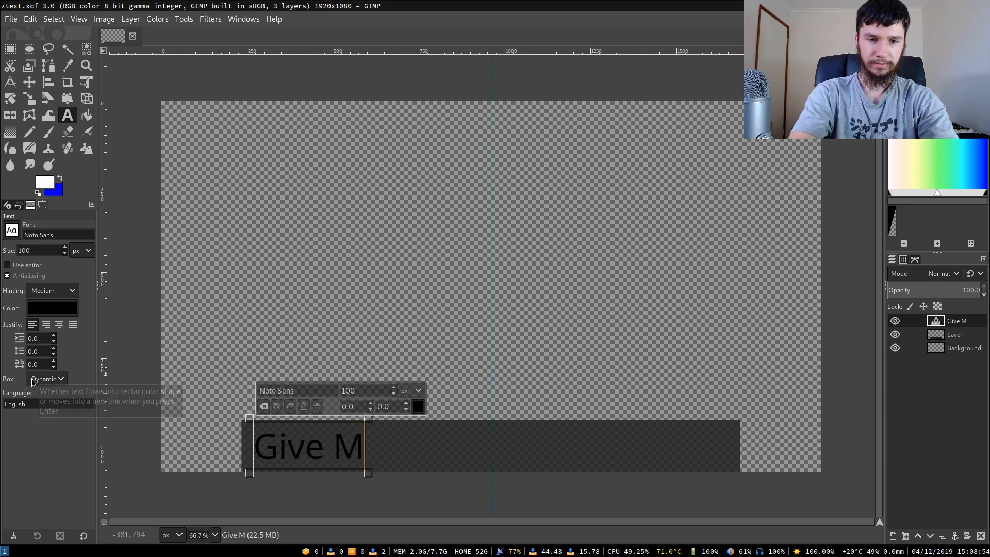
pyautogui.write('e Money')
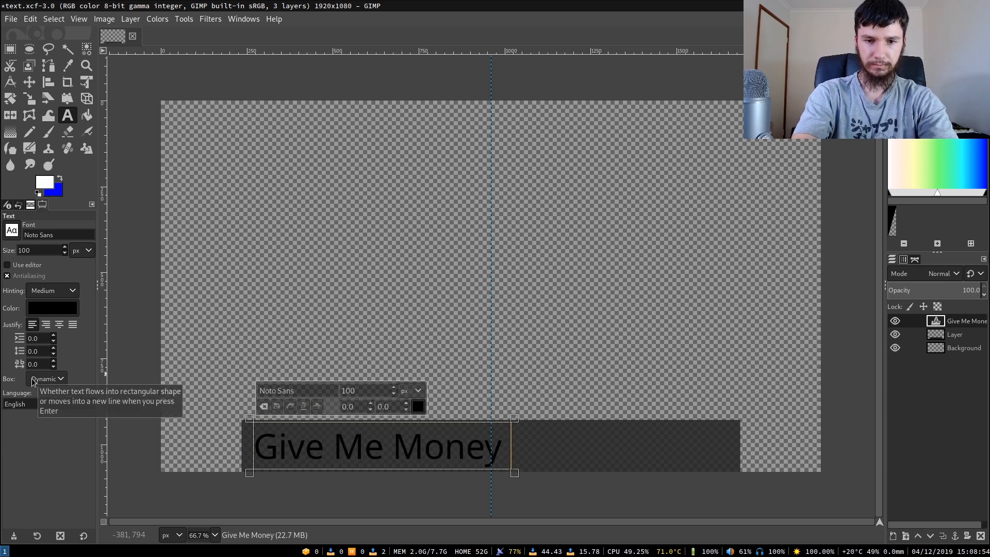
pyautogui.write('My Dudes')
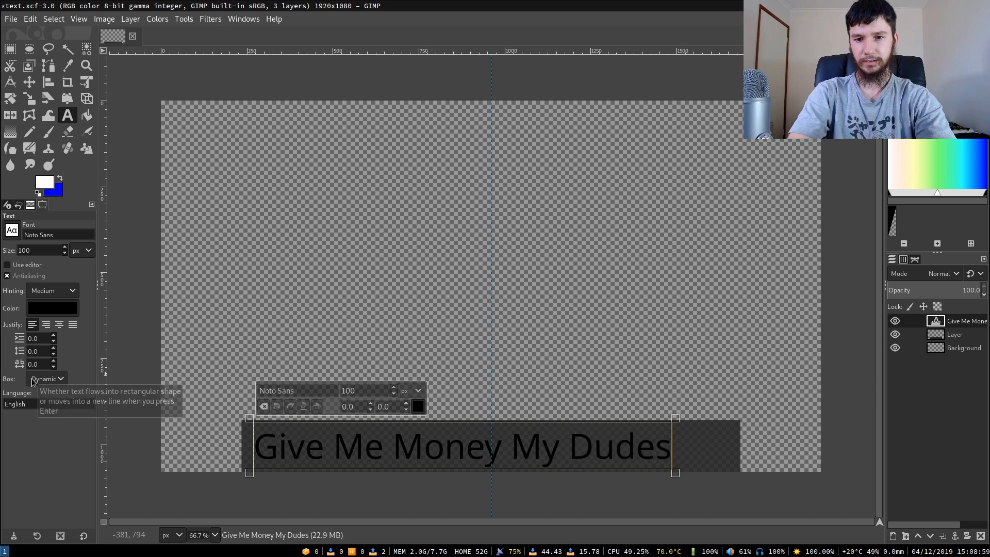
pyautogui.moveTo(230, 415)
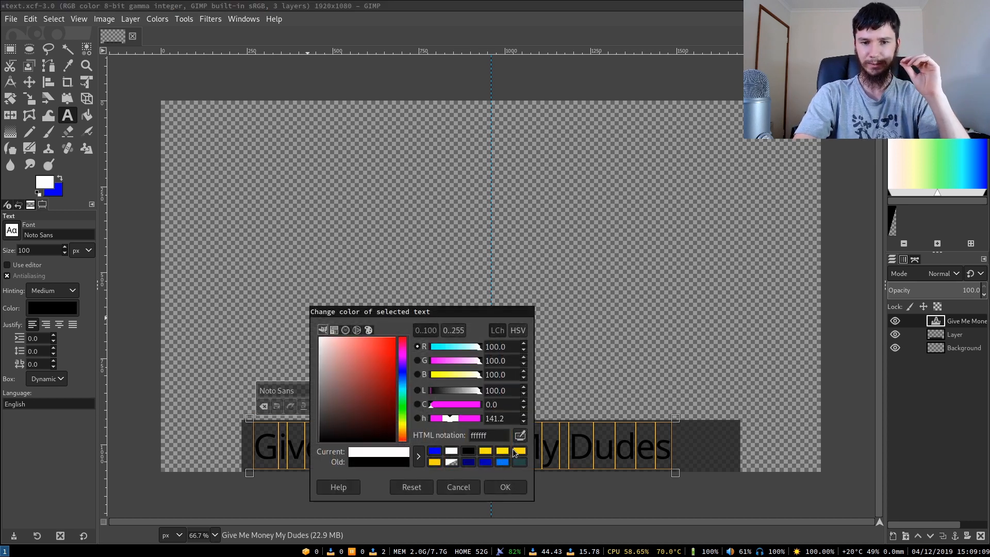
pyautogui.click(504, 487)
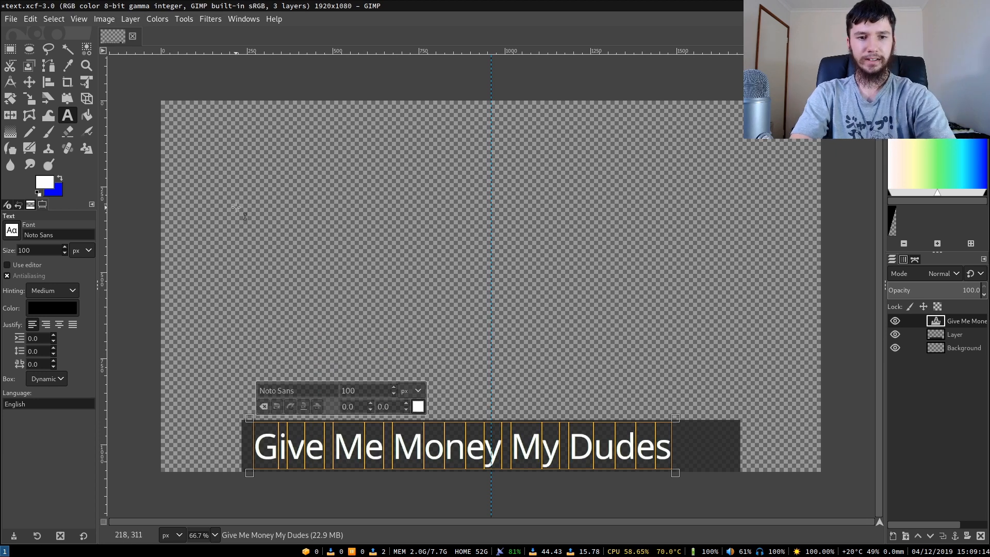
# - Rectangle-select the unused right end of the dark backing box
pyautogui.click(8, 51)
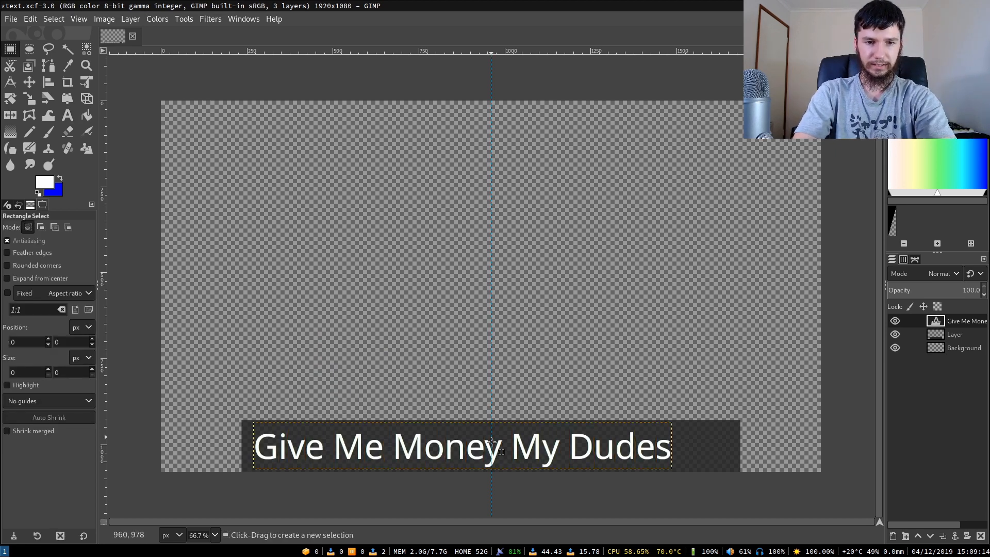
pyautogui.moveTo(686, 414); pyautogui.dragTo(728, 470)
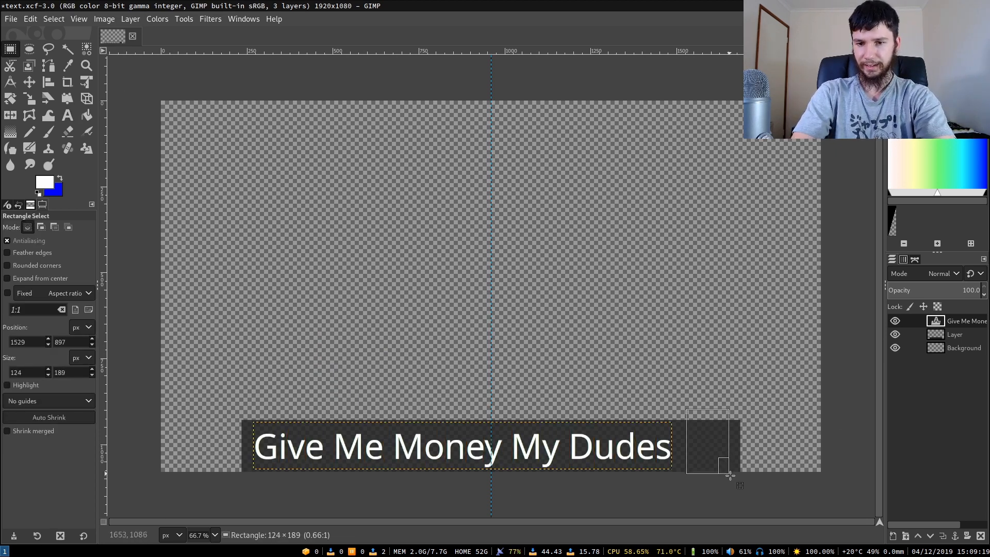
pyautogui.moveTo(729, 475); pyautogui.dragTo(758, 482)
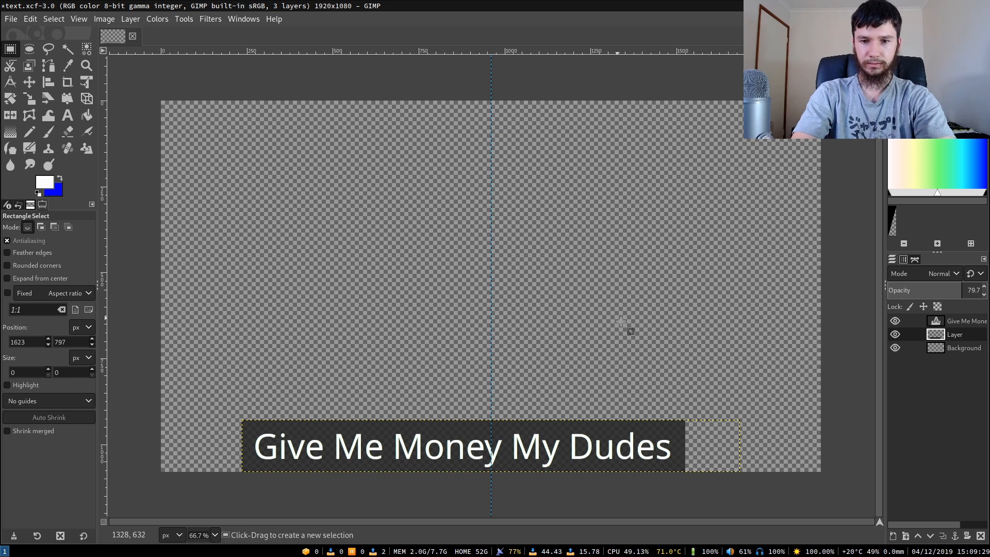
pyautogui.moveTo(622, 323)
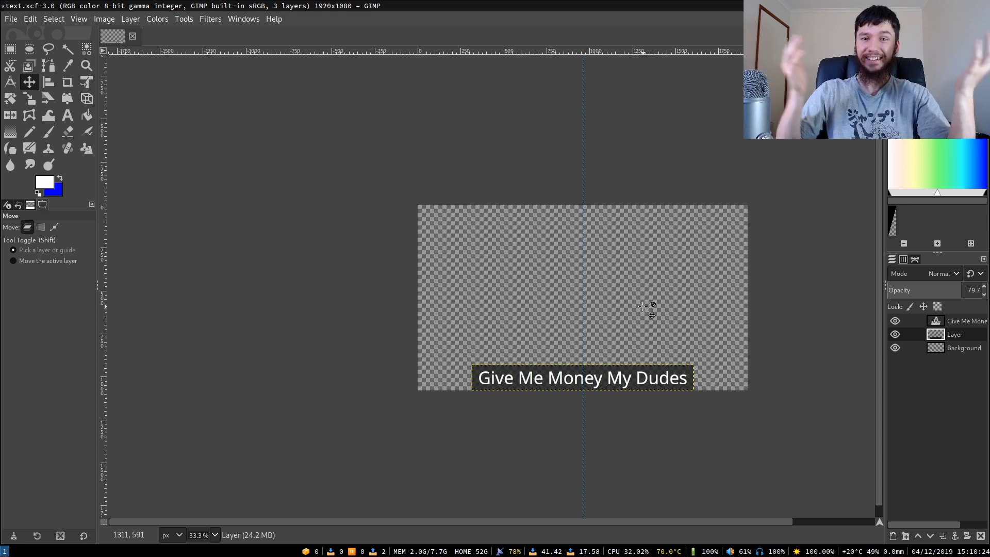
pyautogui.moveTo(534, 374)
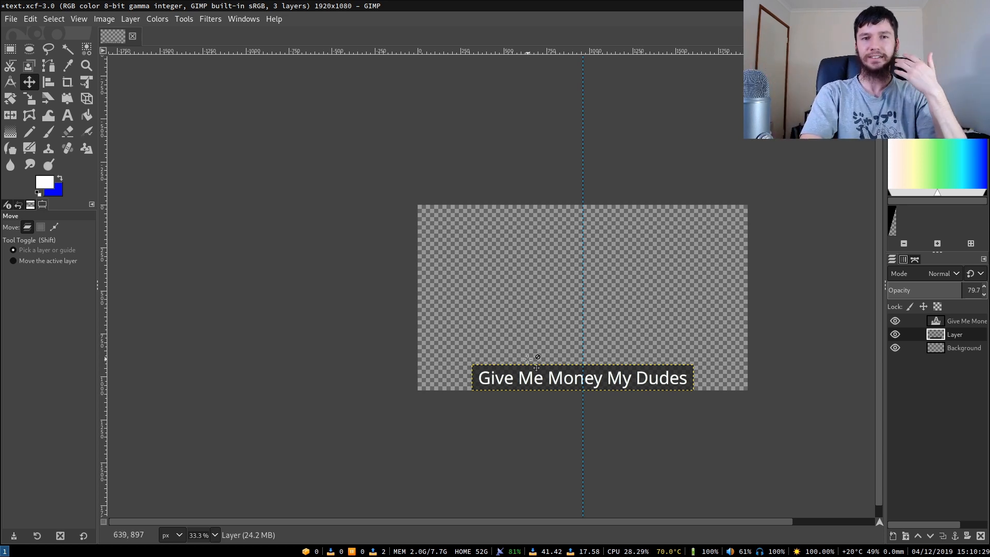